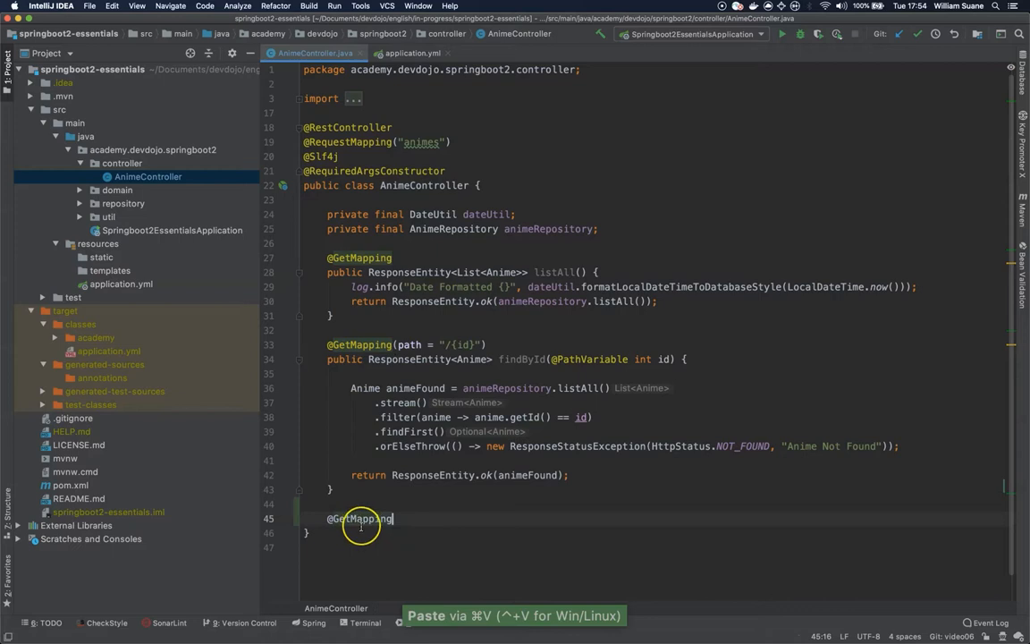
{"action": "type", "text": "Post"}
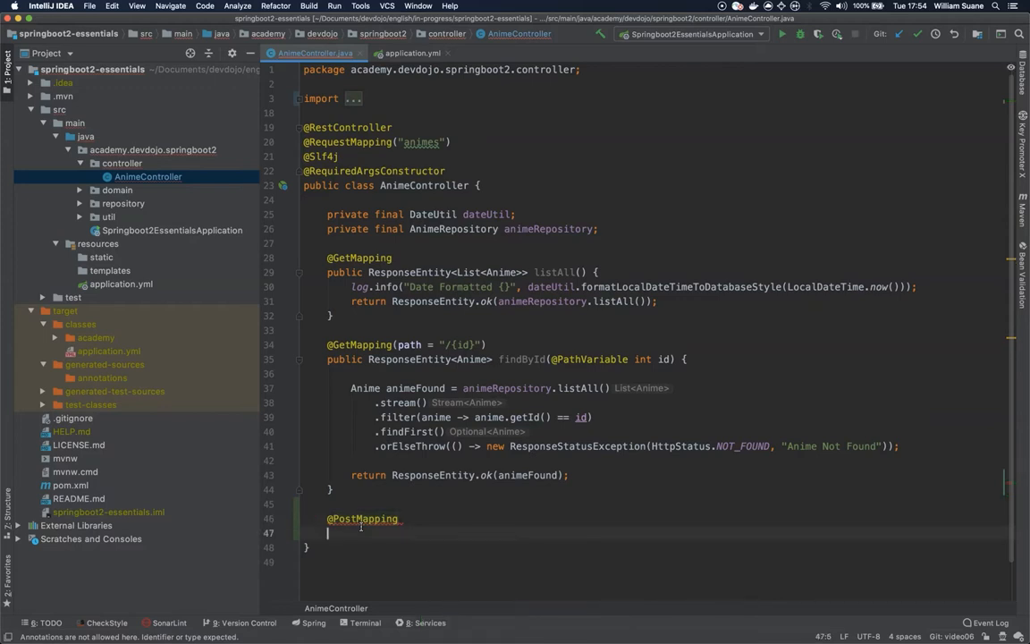
{"action": "type", "text": "pub"}
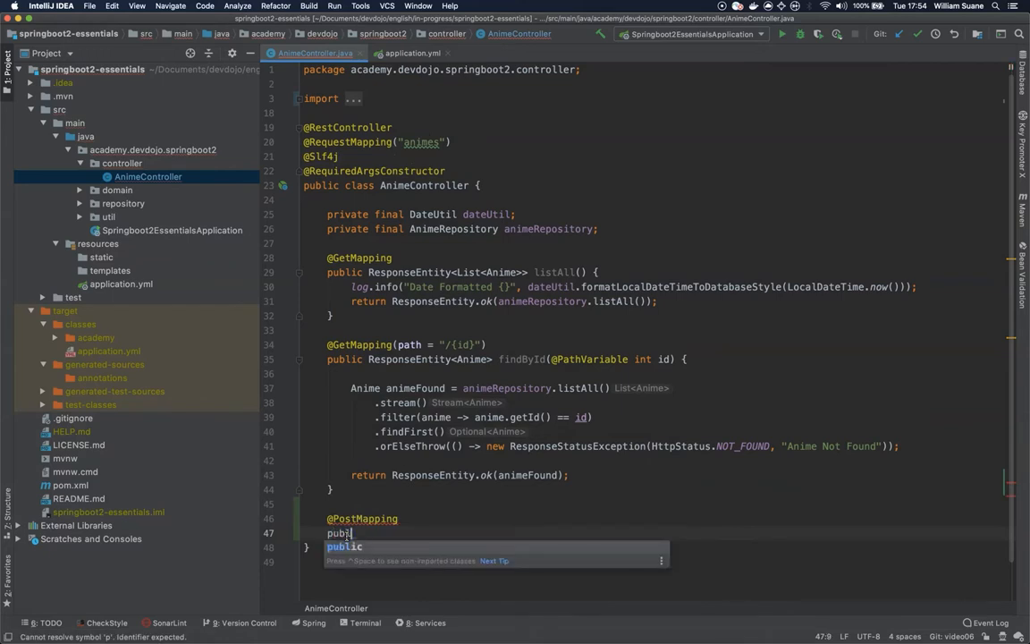
{"action": "type", "text": "lic"}
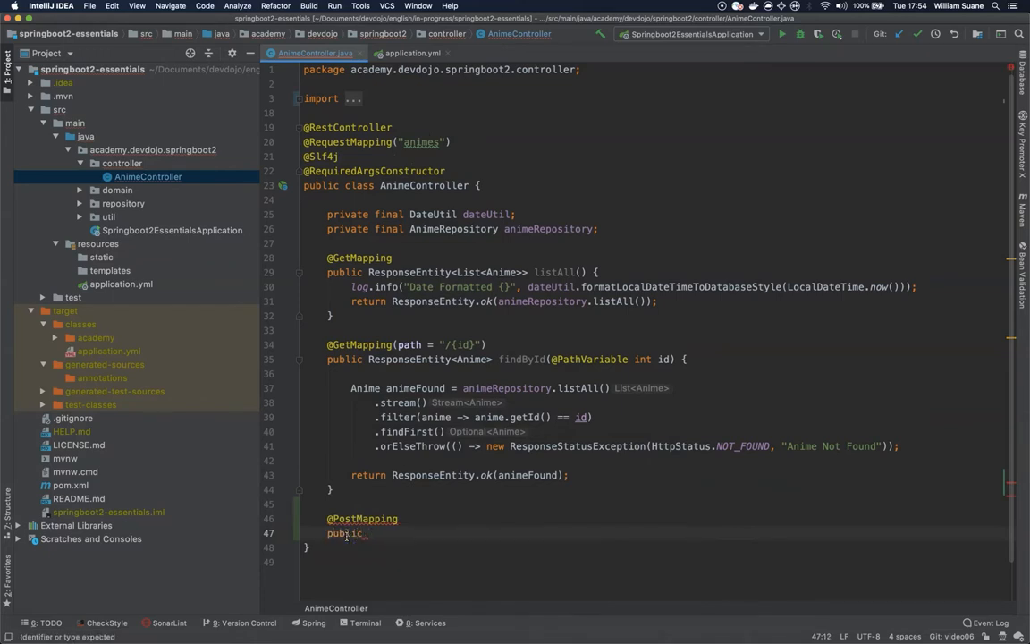
{"action": "type", "text": "ResponseEntity<>"}
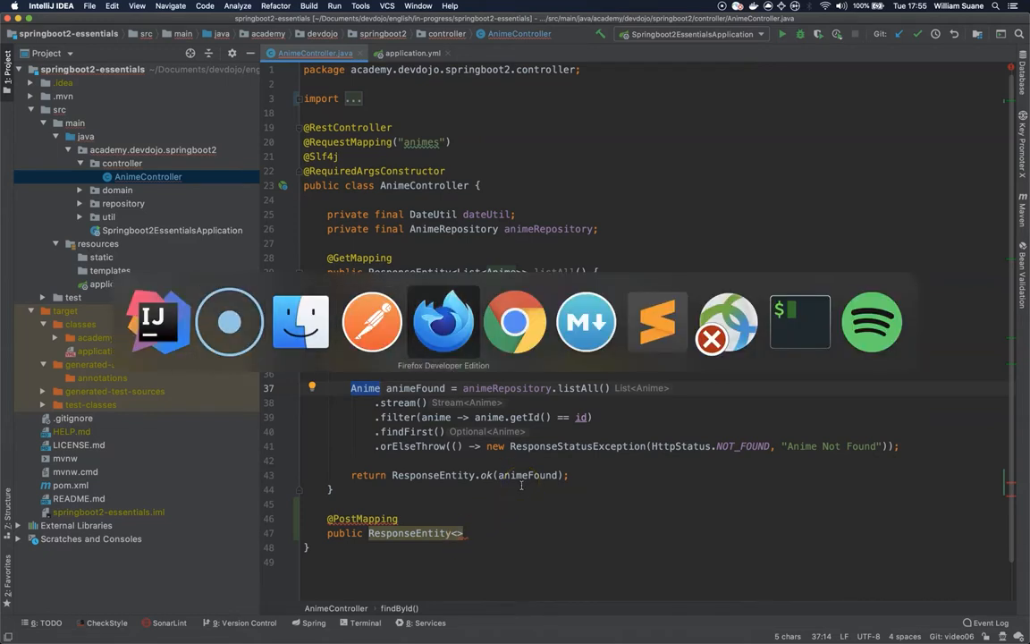
- Complete the return type as ResponseEntity<Anime> using the completion list
{"action": "left_click", "coordinate": [443, 322]}
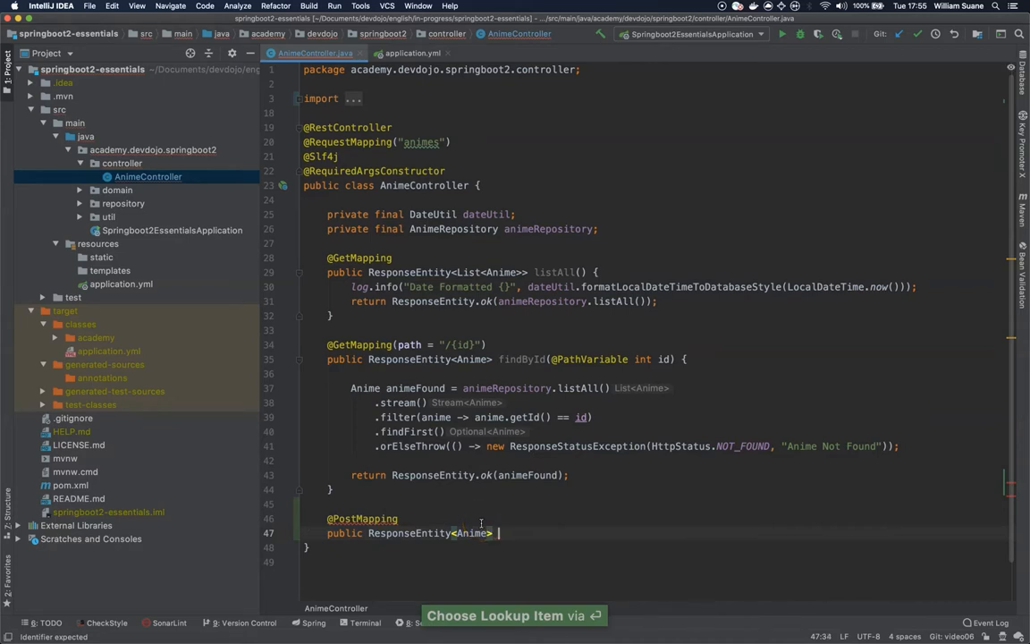
{"action": "type", "text": "save("}
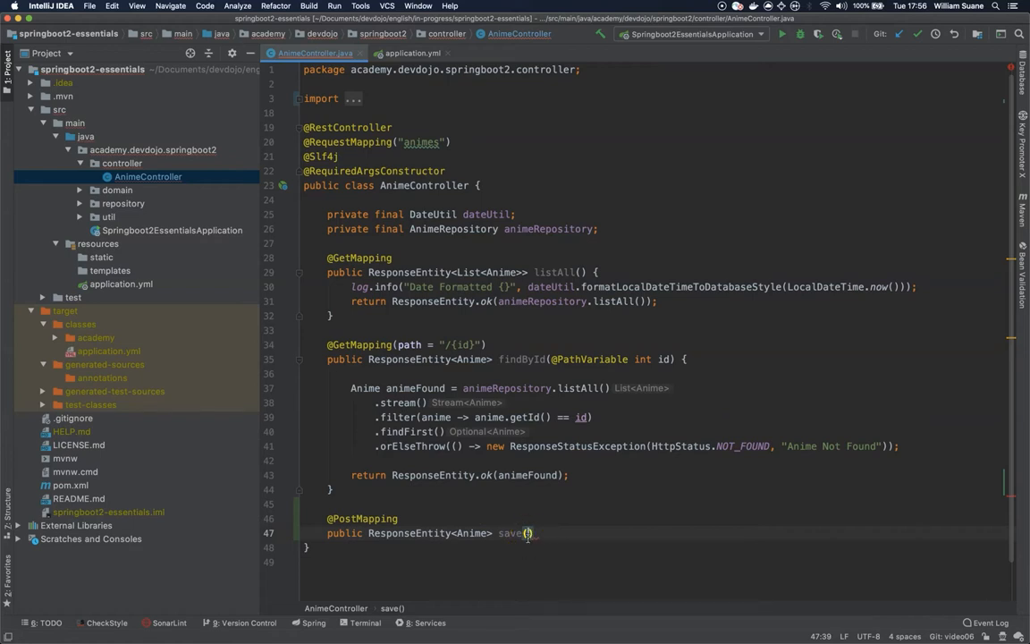
{"action": "type", "text": "RequestBody"}
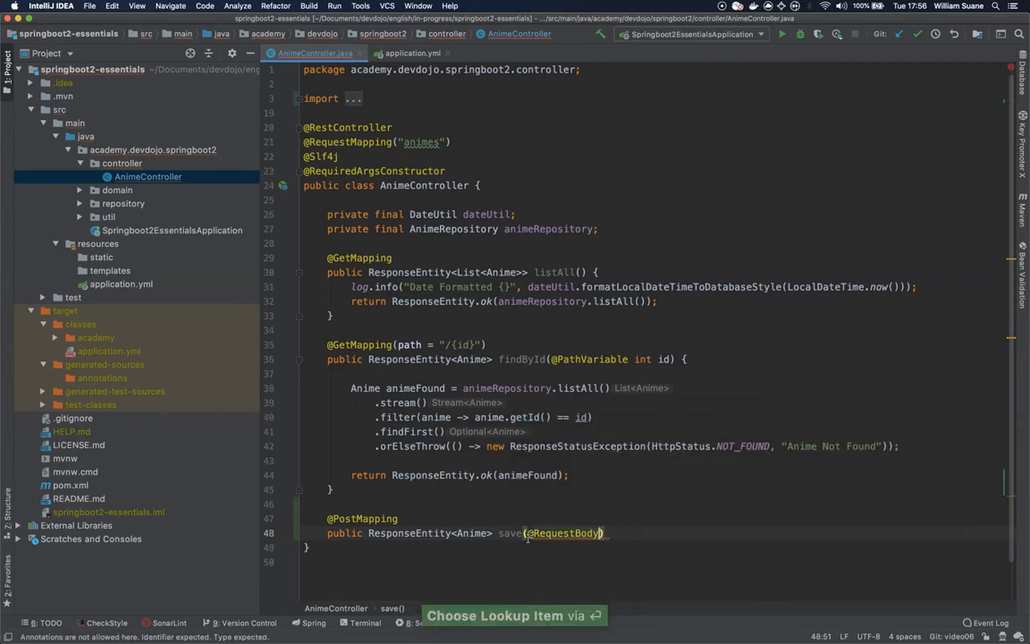
{"action": "type", "text": "An"}
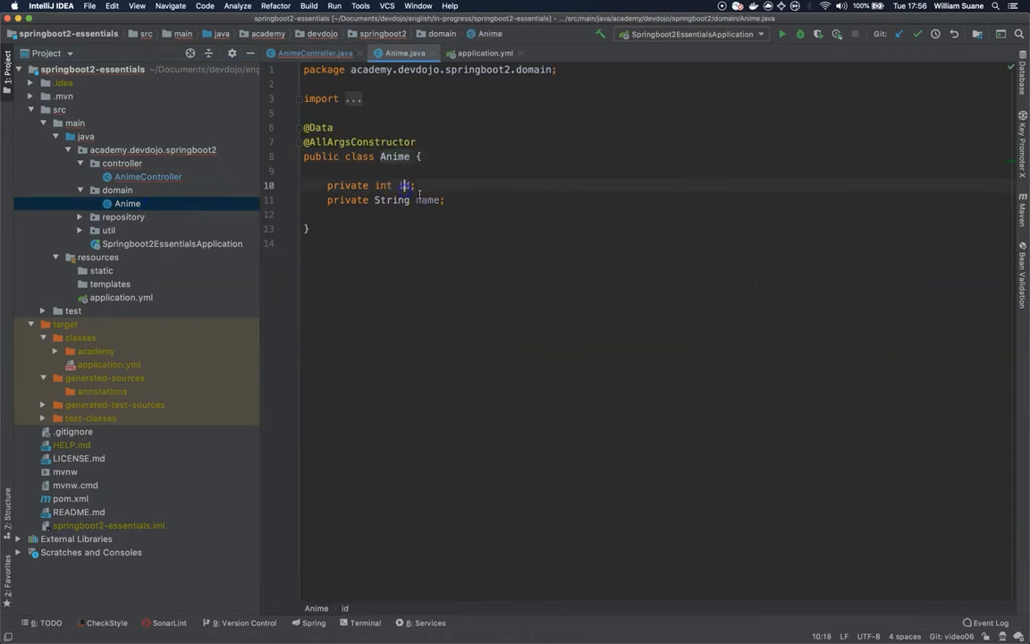
{"action": "left_click", "coordinate": [420, 200]}
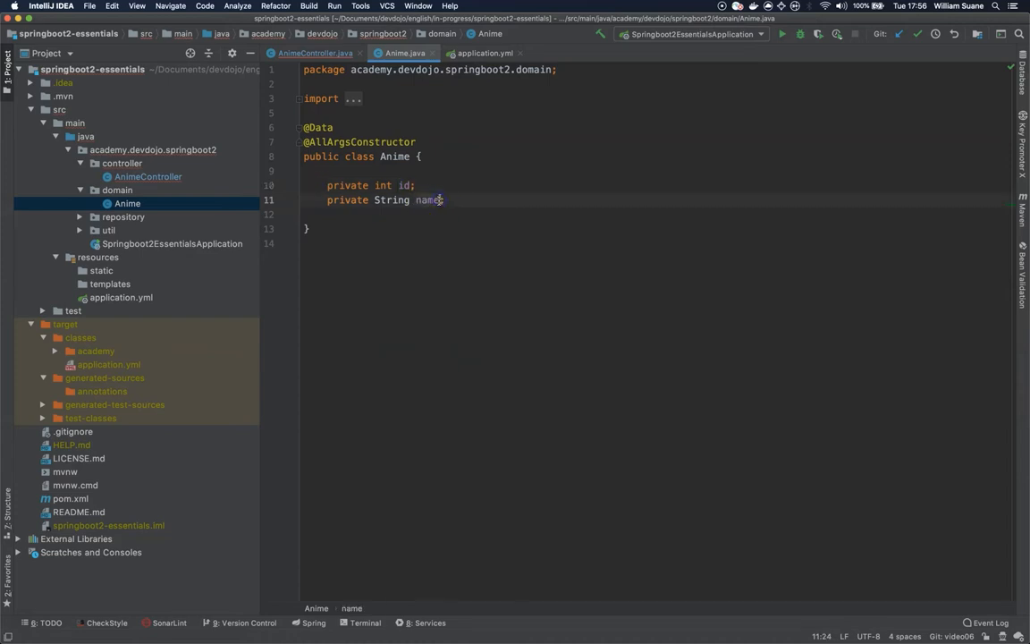
{"action": "type", "text": "_character"}
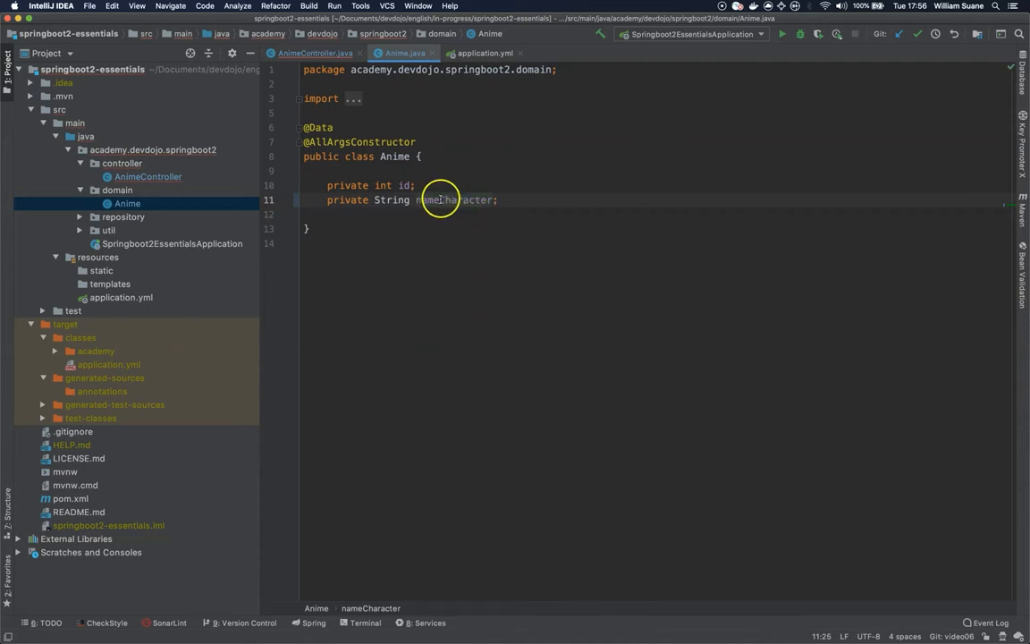
{"action": "double_click", "coordinate": [462, 200]}
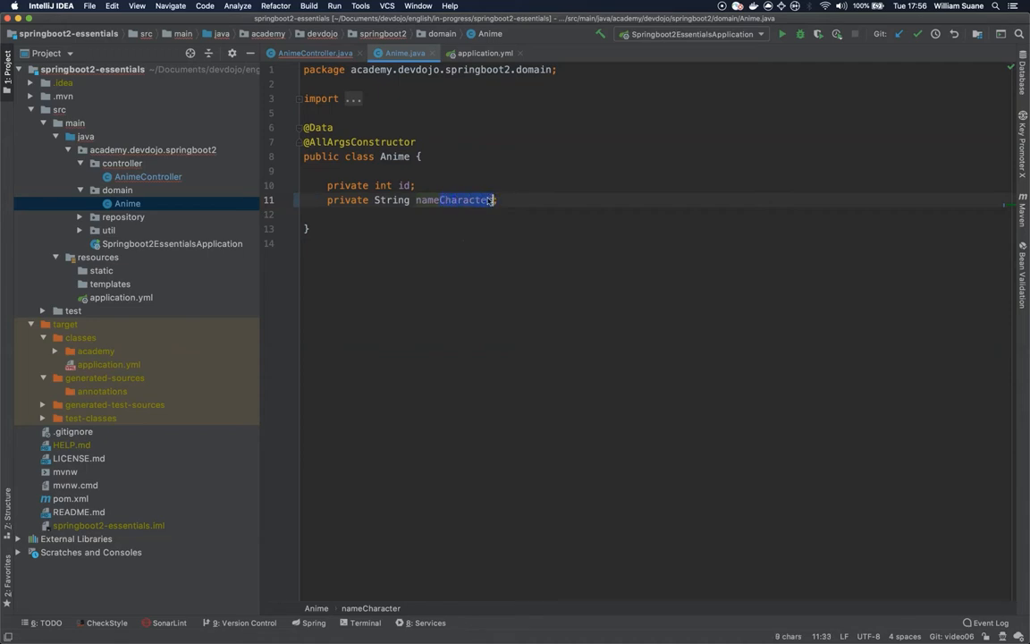
{"action": "double_click", "coordinate": [451, 200]}
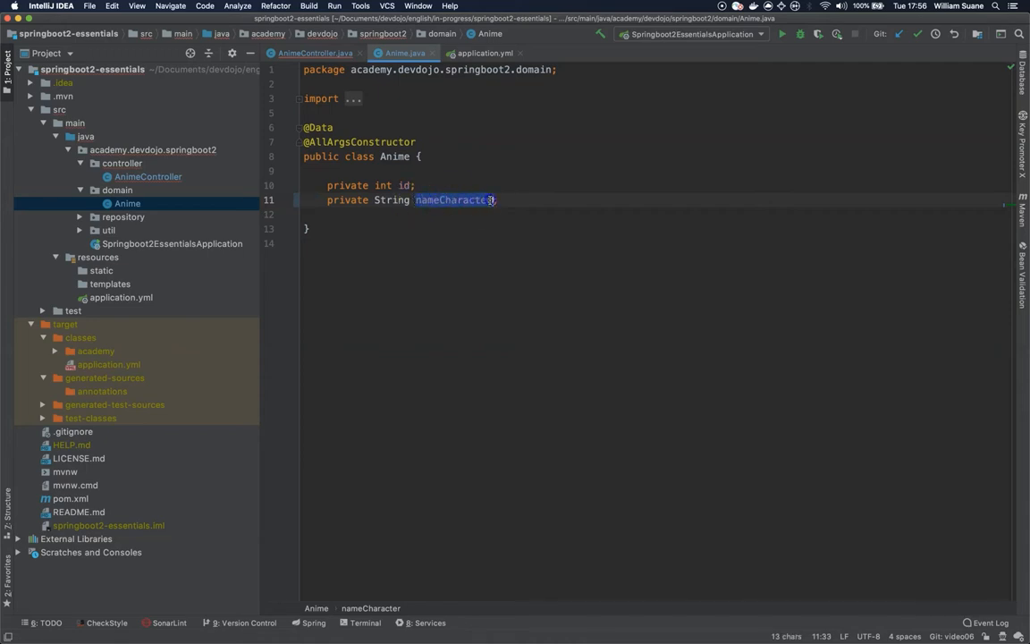
{"action": "key", "text": "Backspace"}
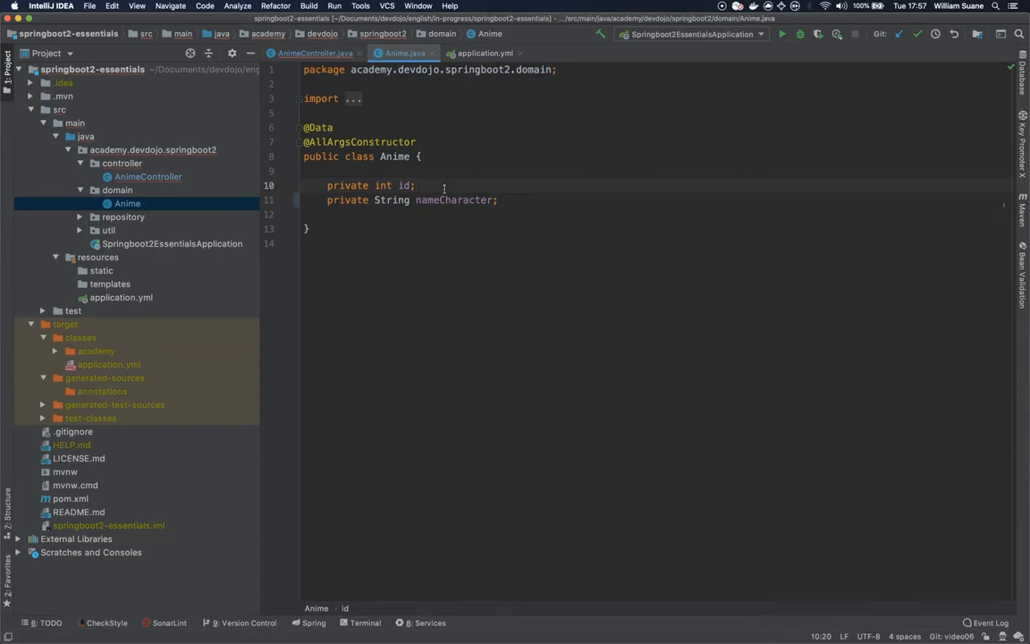
{"action": "type", "text": "@JsonProperty(\"name"}
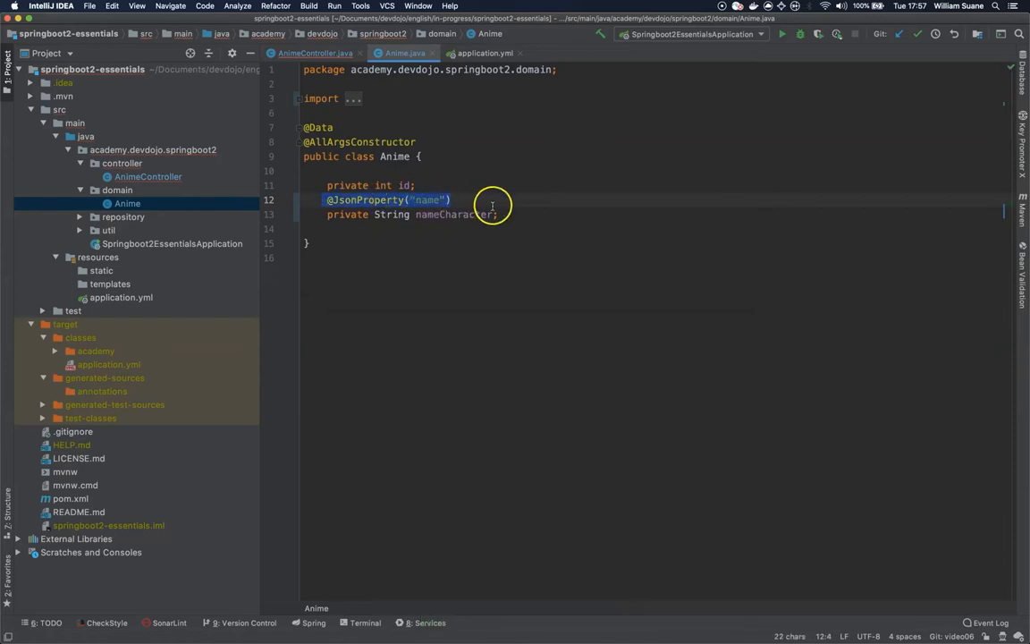
{"action": "left_click", "coordinate": [455, 200]}
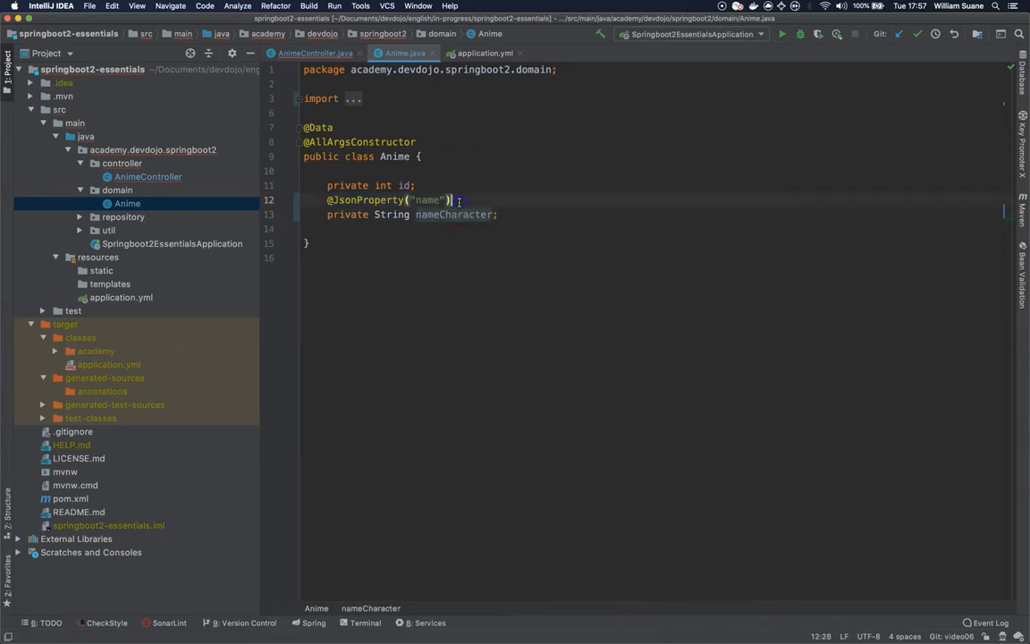
- Revert the rename and annotation, restoring the name field, and return to AnimeController
{"action": "key", "text": "cmd+x"}
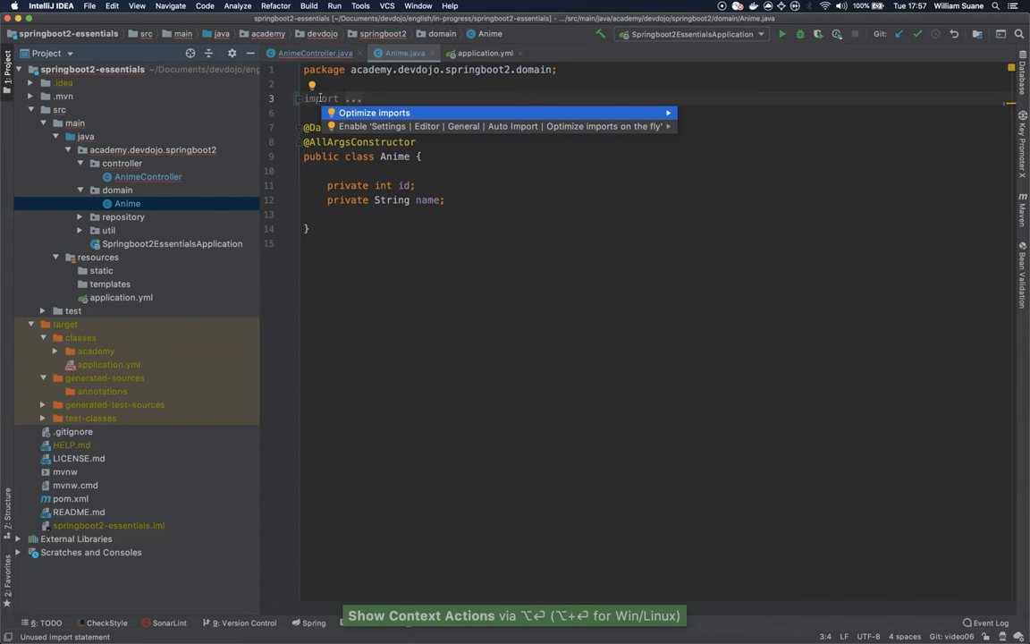
{"action": "left_click", "coordinate": [315, 54]}
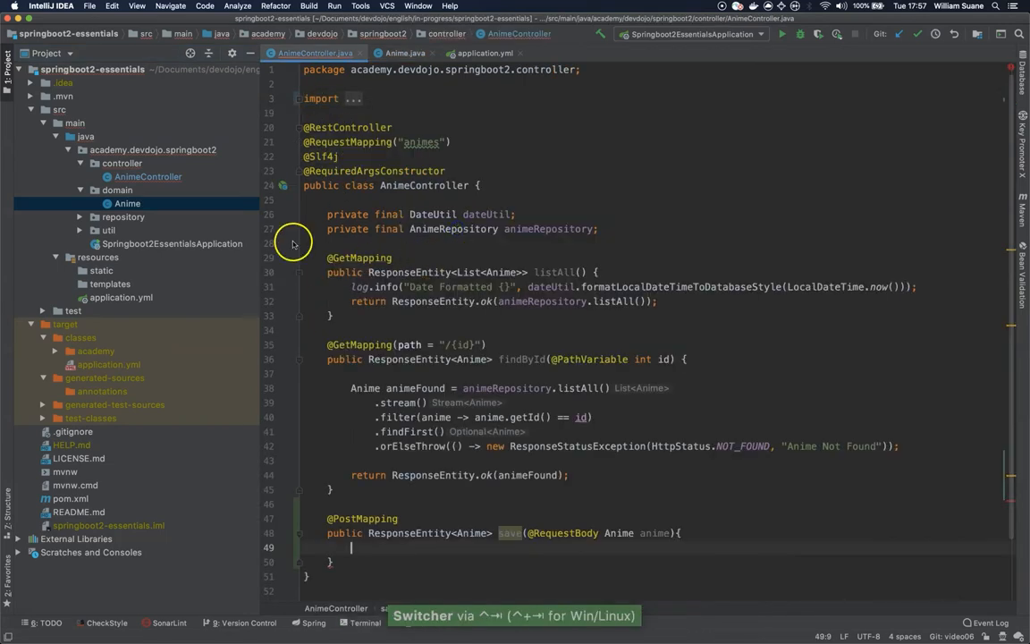
- In AnimeRepository, declare private static List<Anime> animes and an empty static initializer block
{"action": "scroll", "scroll_direction": "down", "scroll_amount": 3}
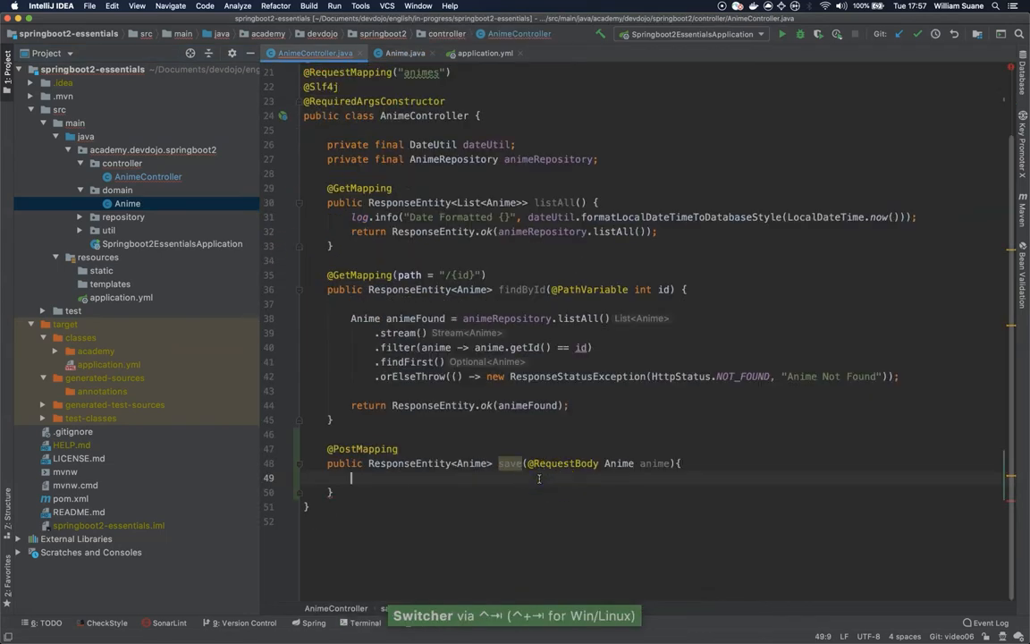
{"action": "left_click", "coordinate": [379, 473]}
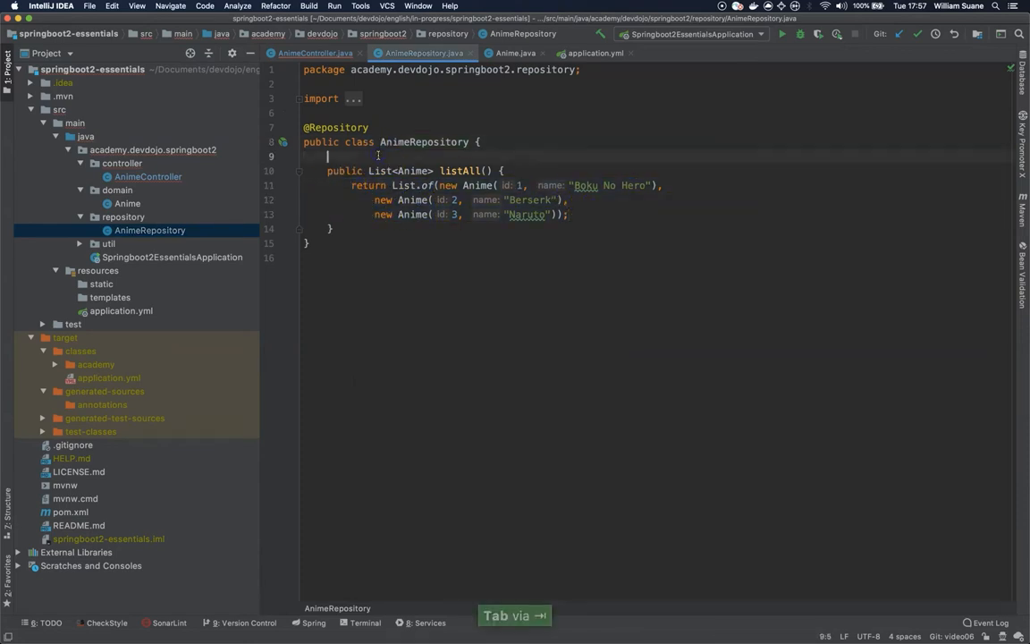
{"action": "type", "text": "private"}
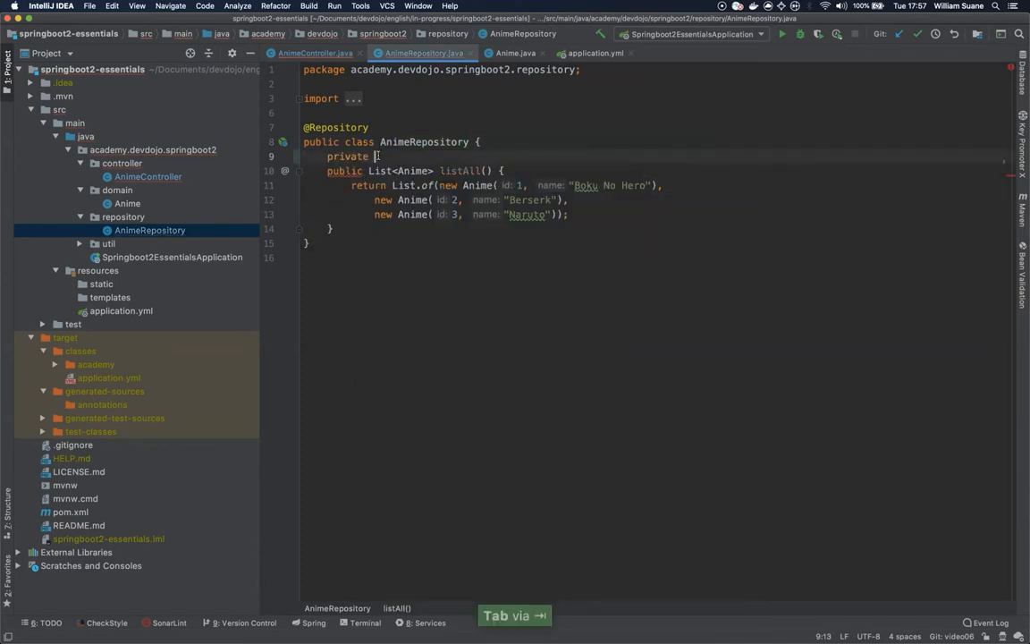
{"action": "type", "text": "static List<Anime> animes;"}
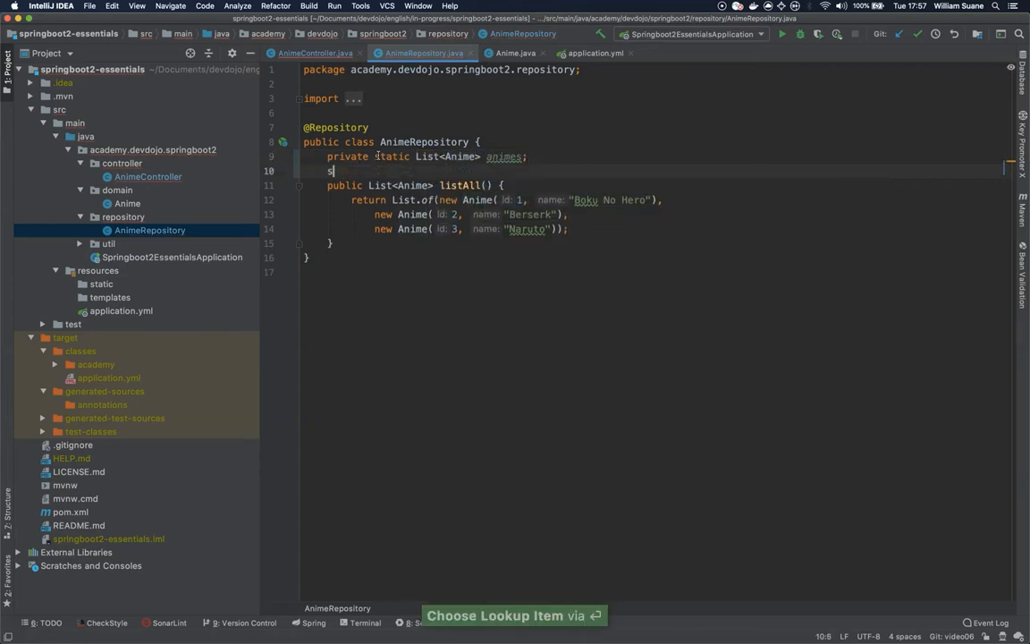
{"action": "type", "text": "static {"}
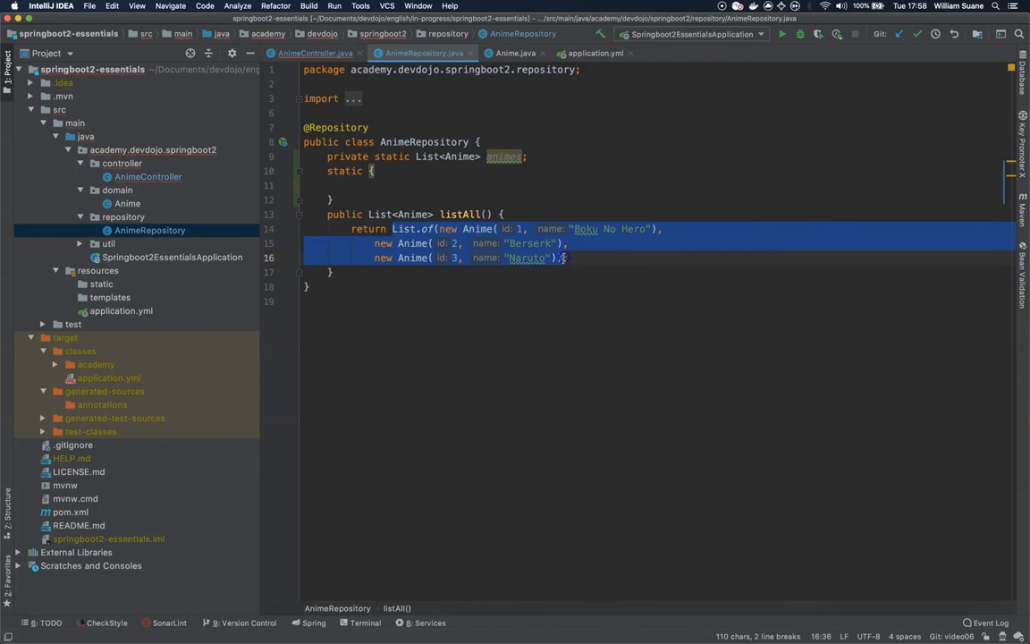
- Assign animes = new ArrayList<>(List.of(Boku No Hero, Berserk, Naruto)) in the static block and return animes from listAll
{"action": "key", "text": "cmd+x"}
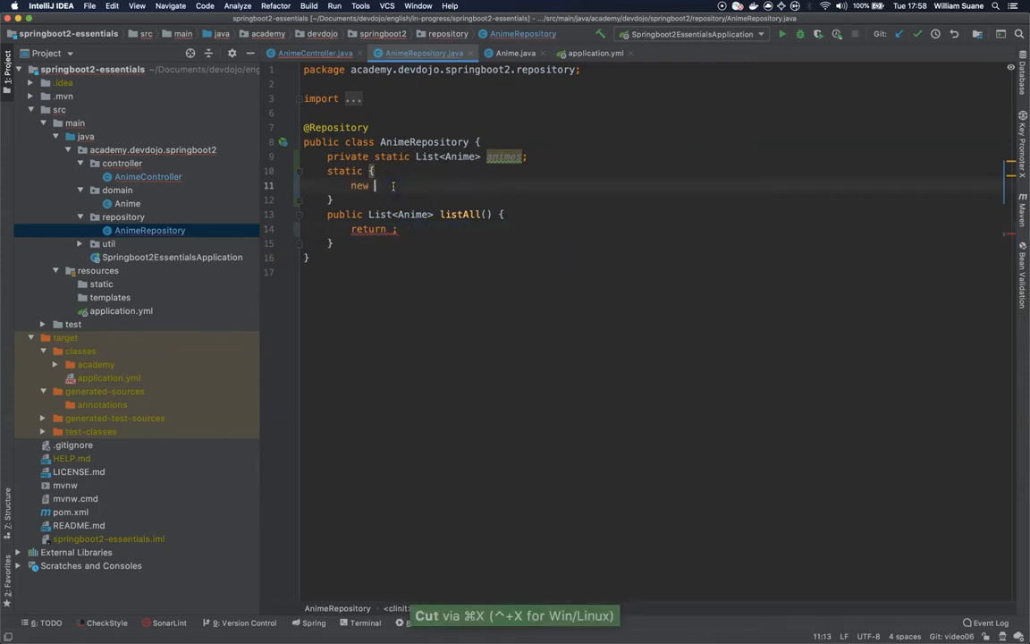
{"action": "type", "text": "Arr"}
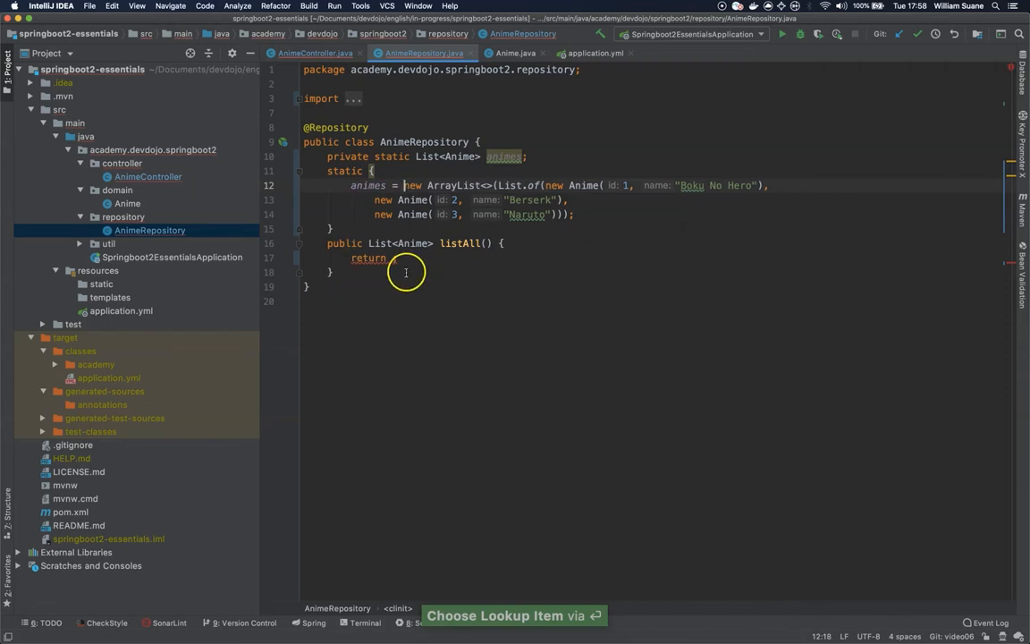
{"action": "type", "text": "animes"}
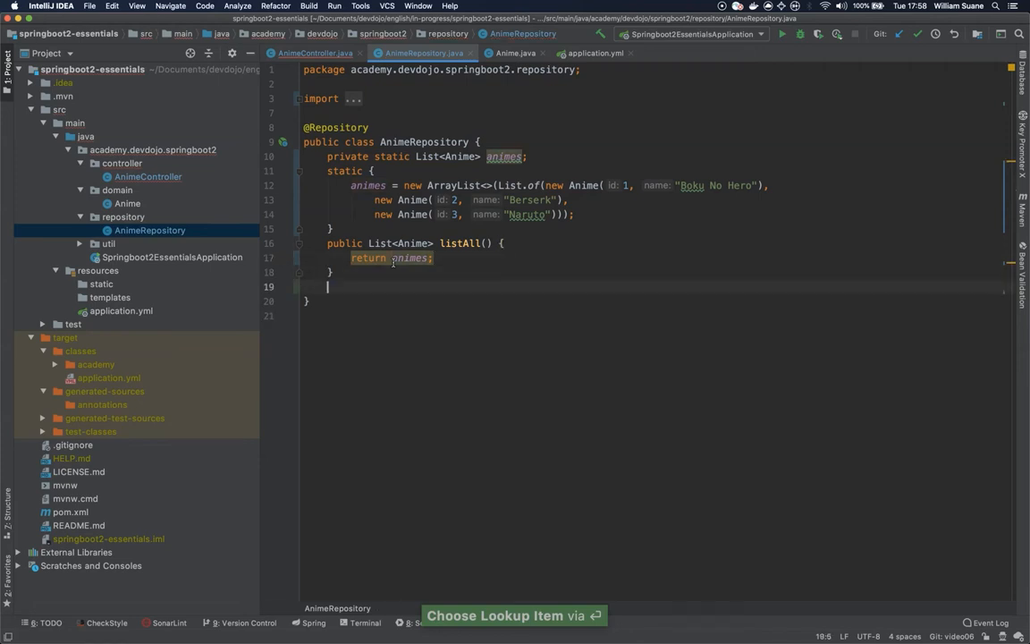
{"action": "mouse_move", "coordinate": [391, 258]}
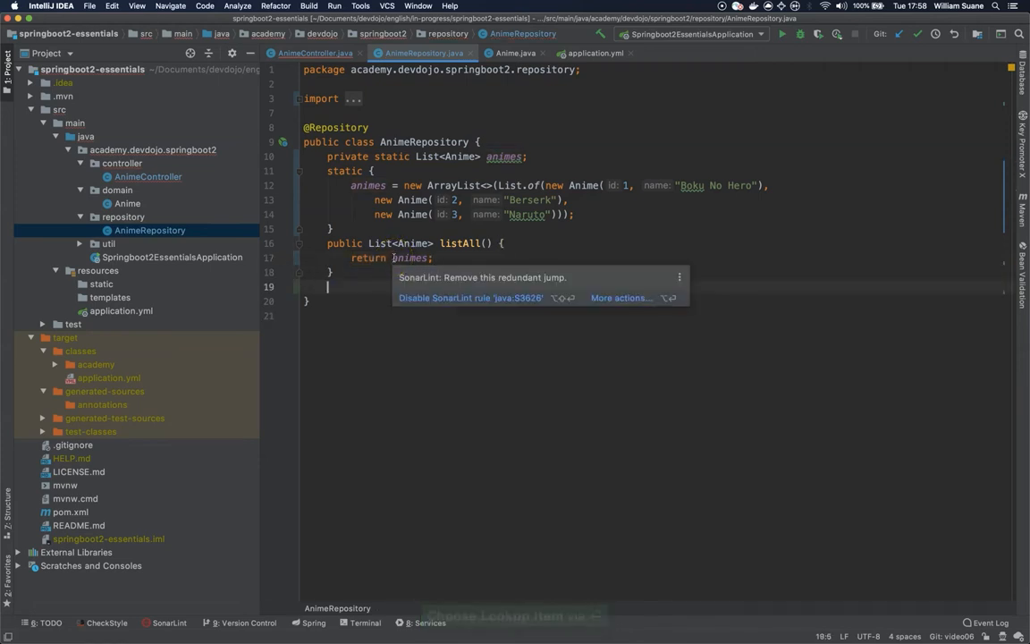
- Add public Anime save(Anime anime) that sets a random id via ThreadLocalRandom.current().nextInt(4, 100000)
{"action": "type", "text": "publ;ic Anime"}
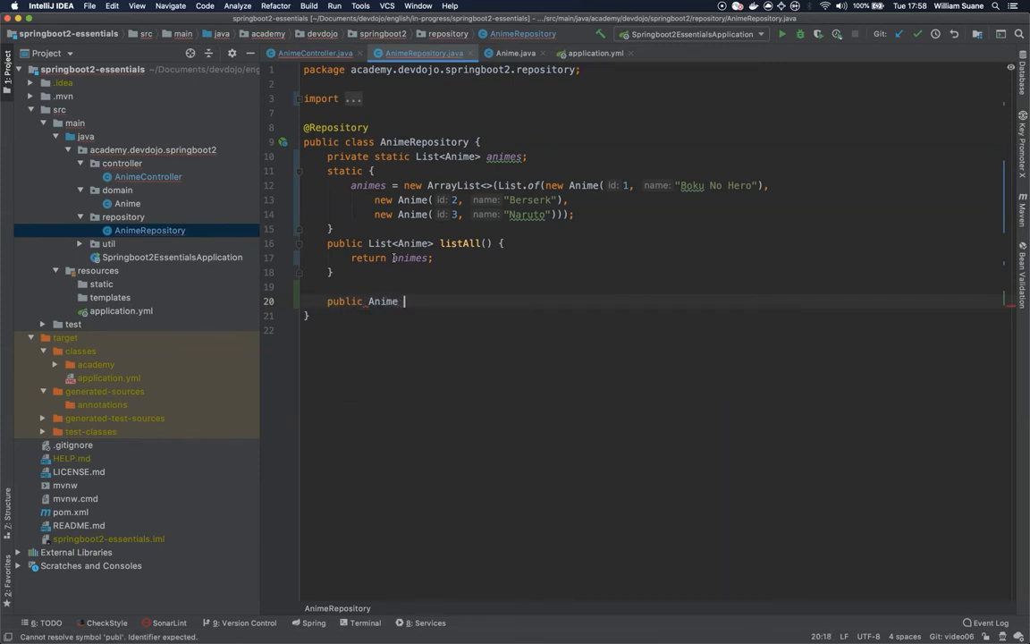
{"action": "type", "text": "save(A"}
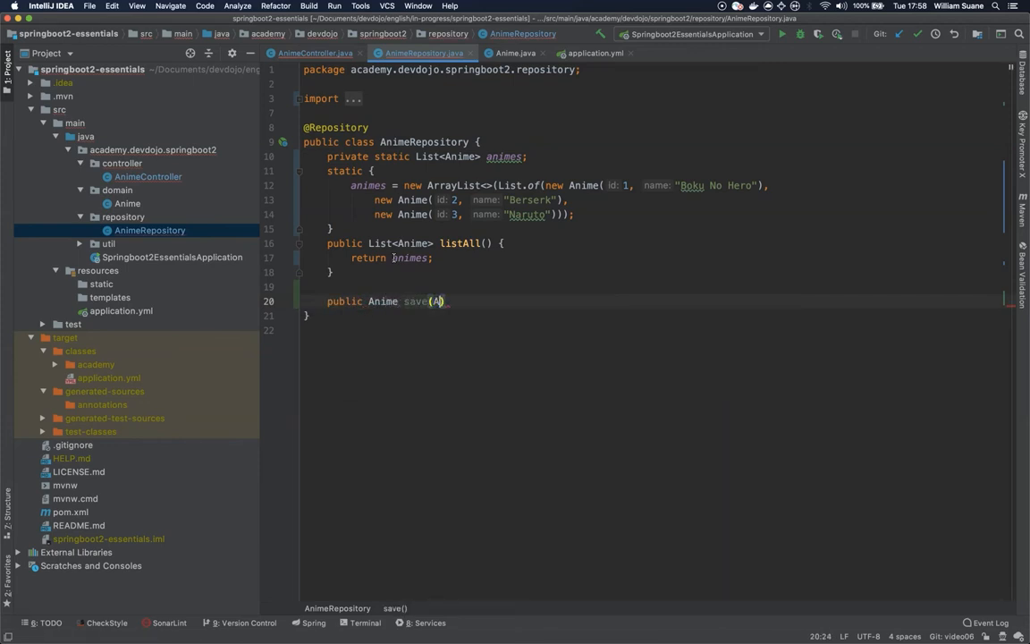
{"action": "type", "text": "nime anime"}
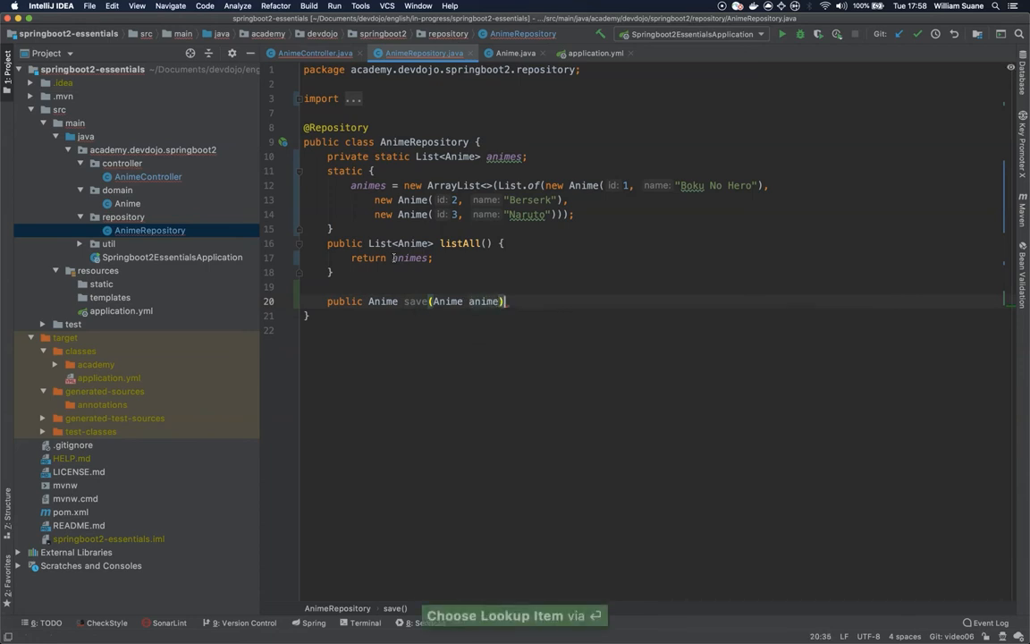
{"action": "type", "text": "{"}
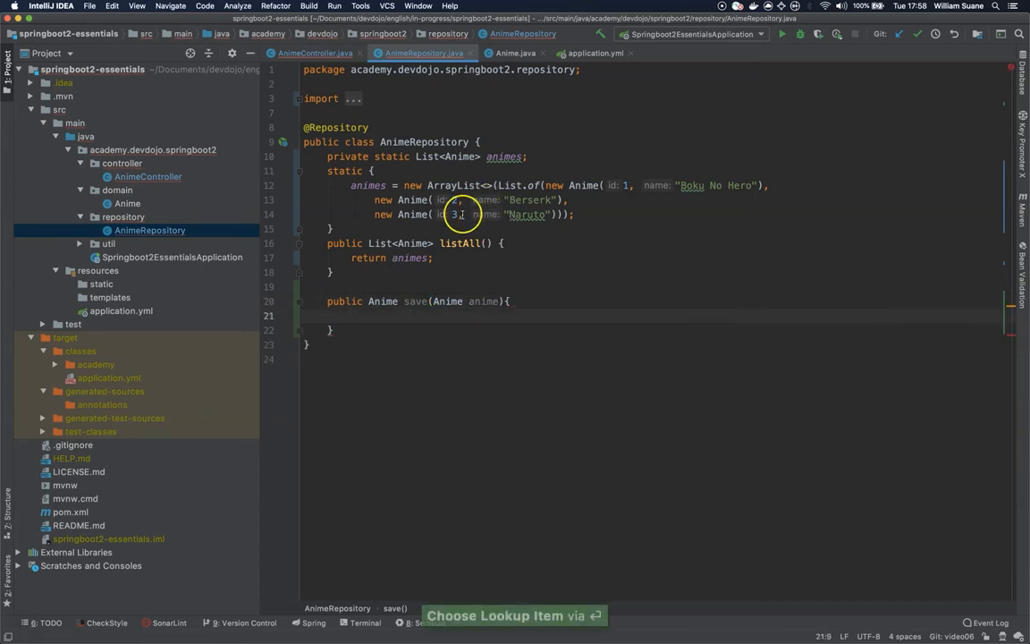
{"action": "type", "text": "anime"}
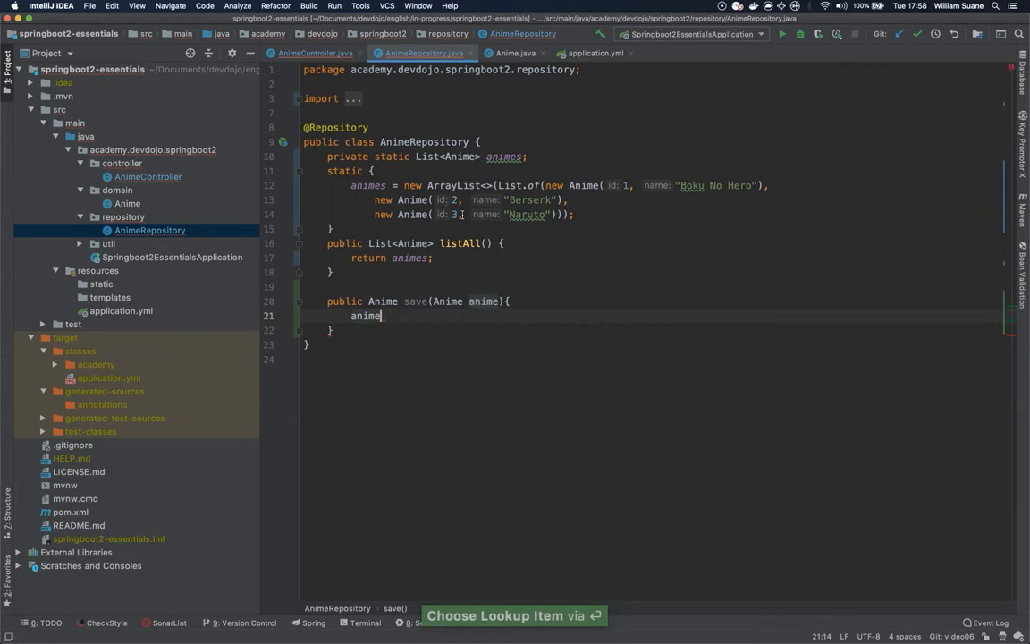
{"action": "type", "text": ".setId();"}
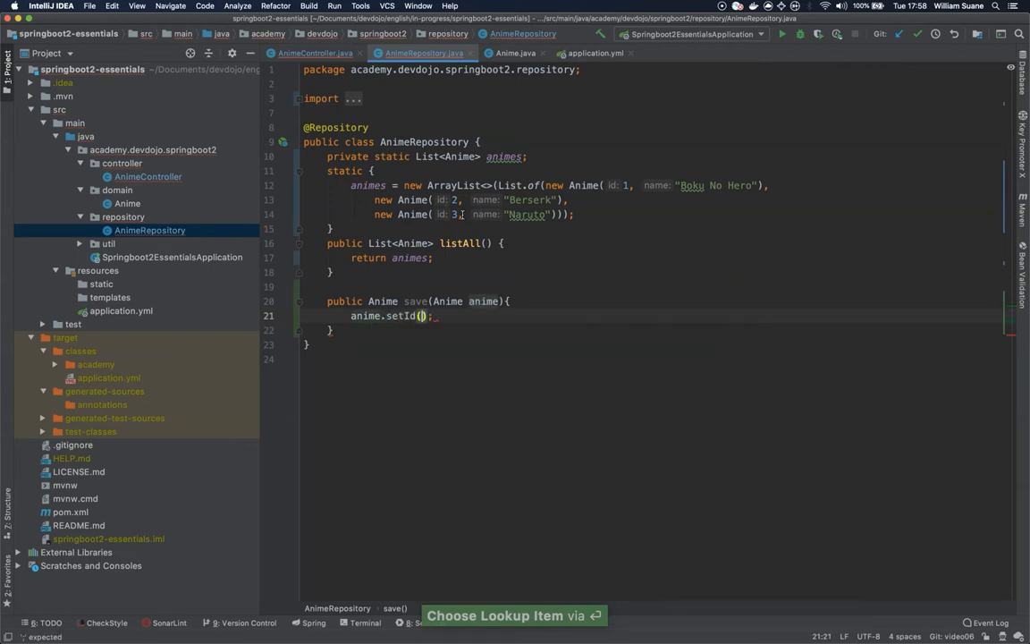
{"action": "type", "text": "ThreadLocalRandom"}
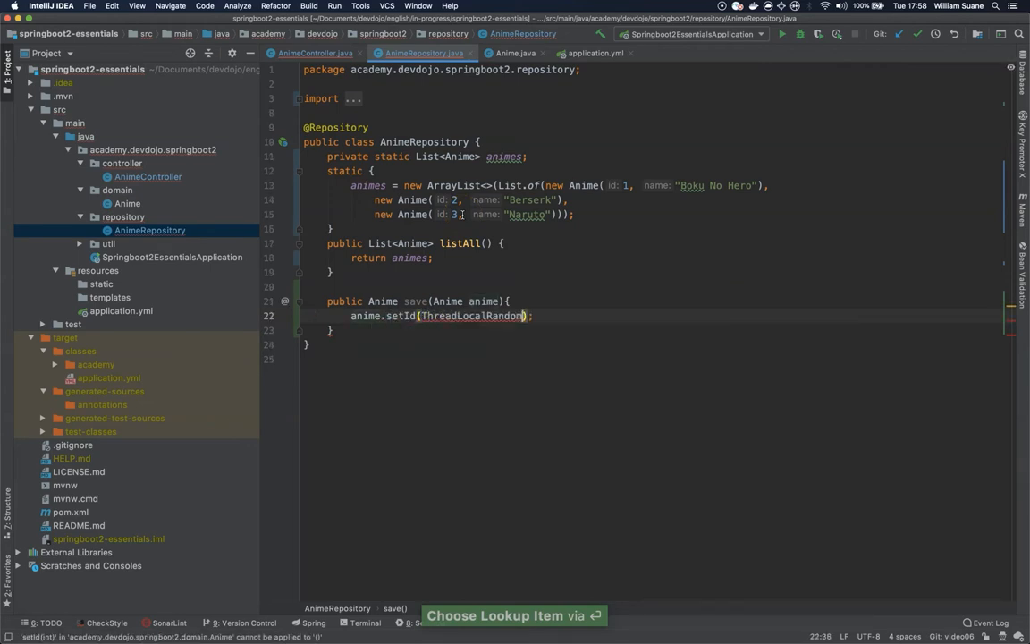
{"action": "type", "text": ".current().nextInt()"}
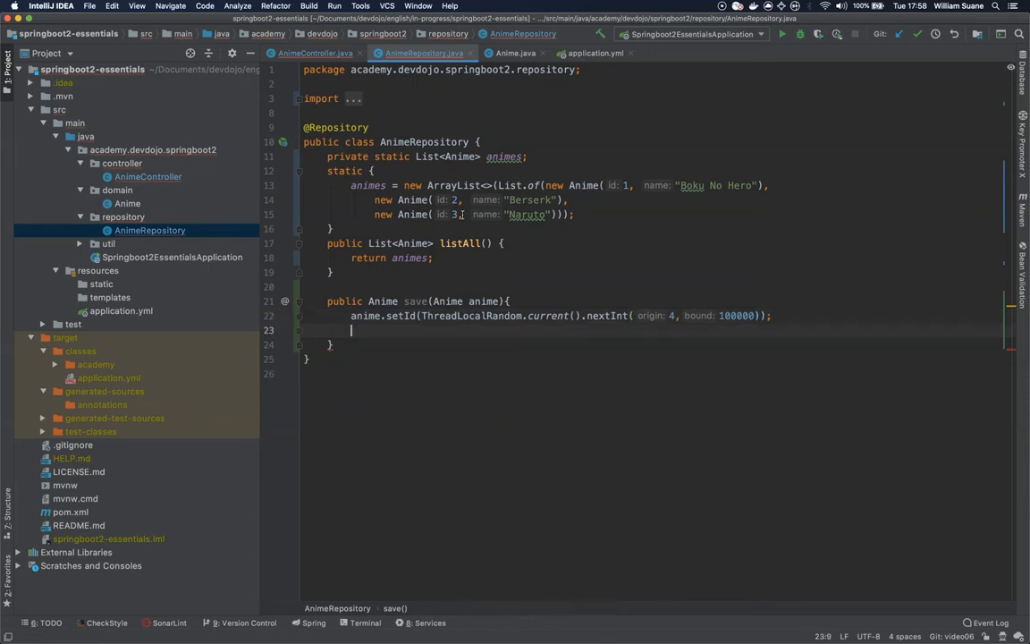
- Add the anime to the animes list and return it from save
{"action": "type", "text": "animes."}
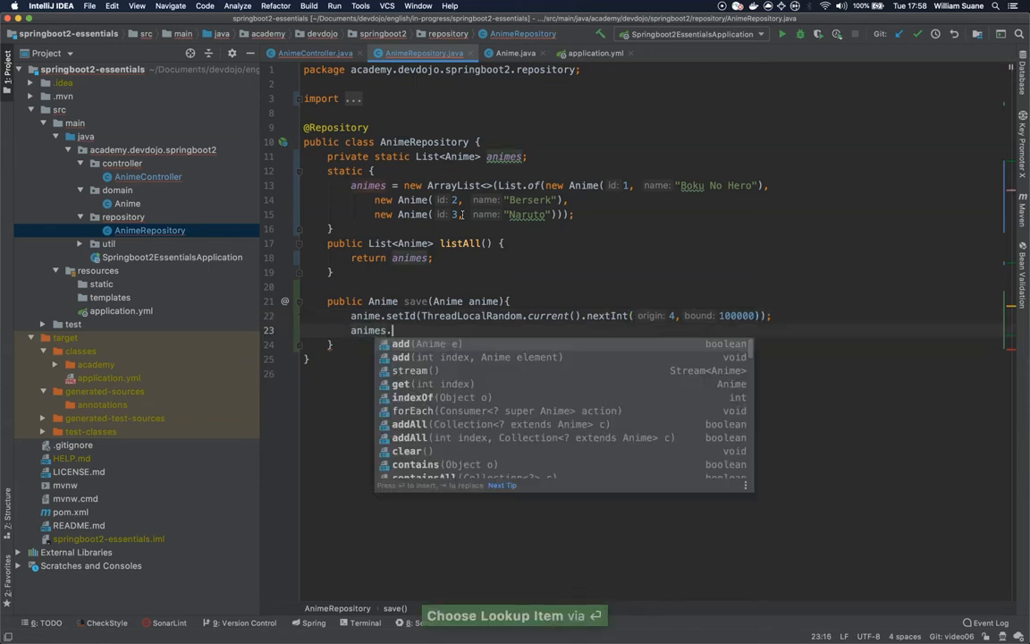
{"action": "type", "text": "add(anime);"}
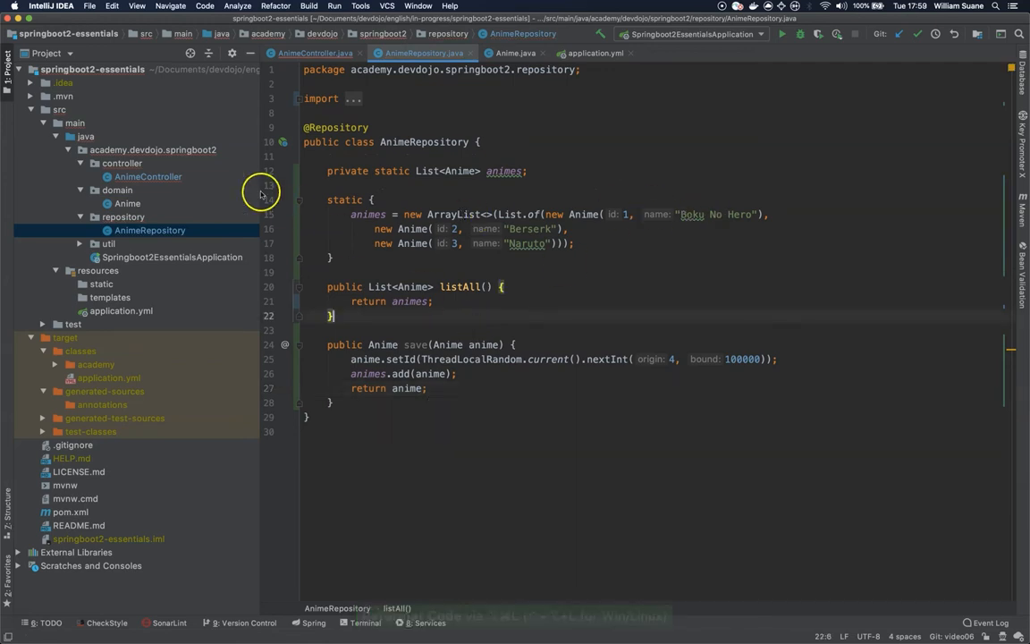
{"action": "mouse_move", "coordinate": [158, 178]}
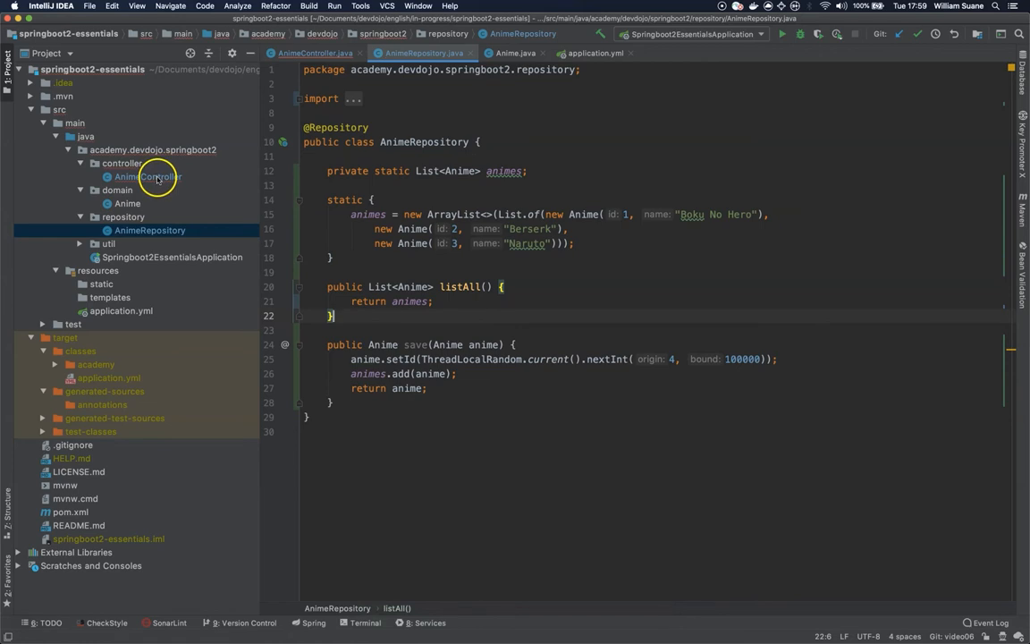
- In AnimeController's save endpoint, return ResponseEntity.ok(animeRepository.save(anime))
{"action": "left_click", "coordinate": [147, 177]}
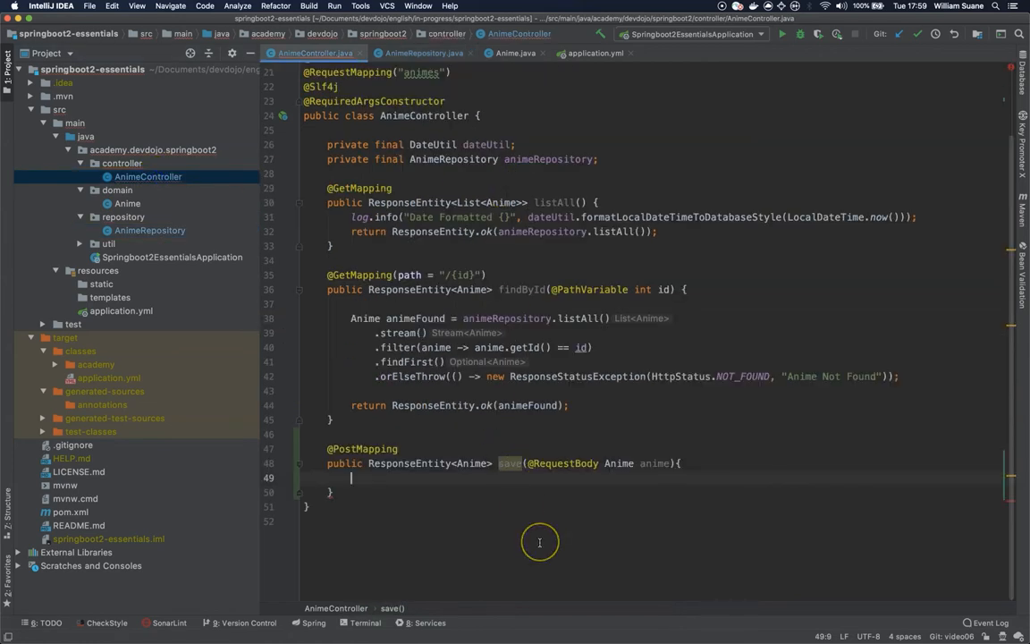
{"action": "mouse_move", "coordinate": [528, 538]}
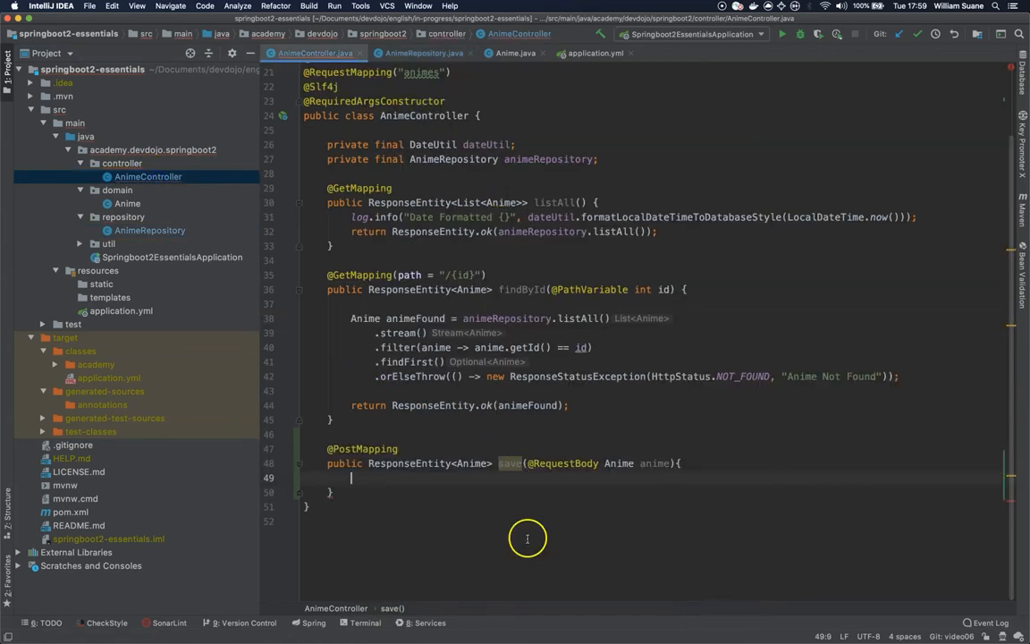
{"action": "mouse_move", "coordinate": [551, 347]}
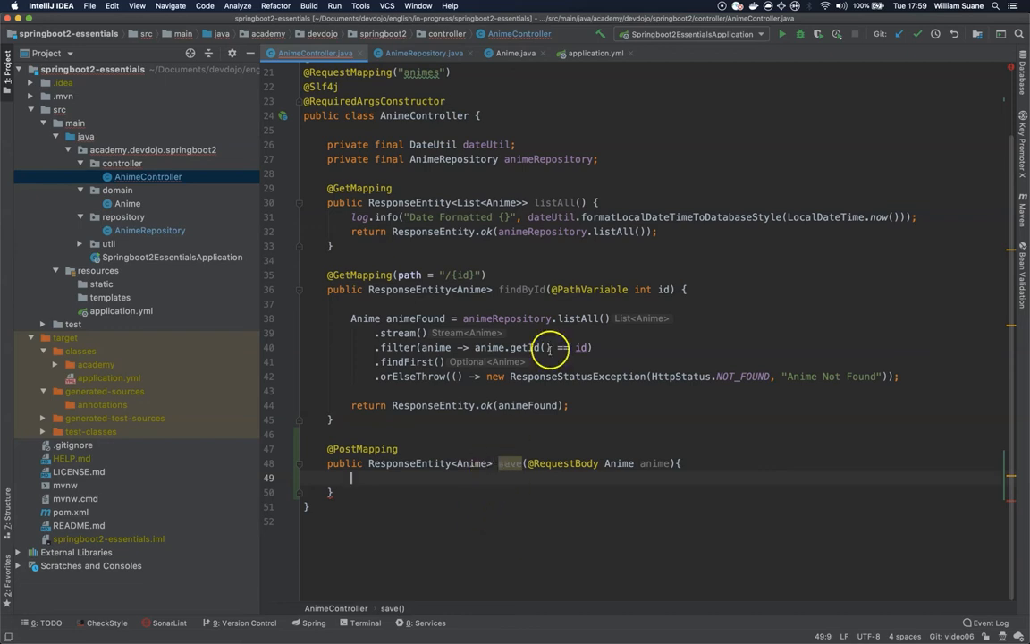
{"action": "double_click", "coordinate": [508, 319]}
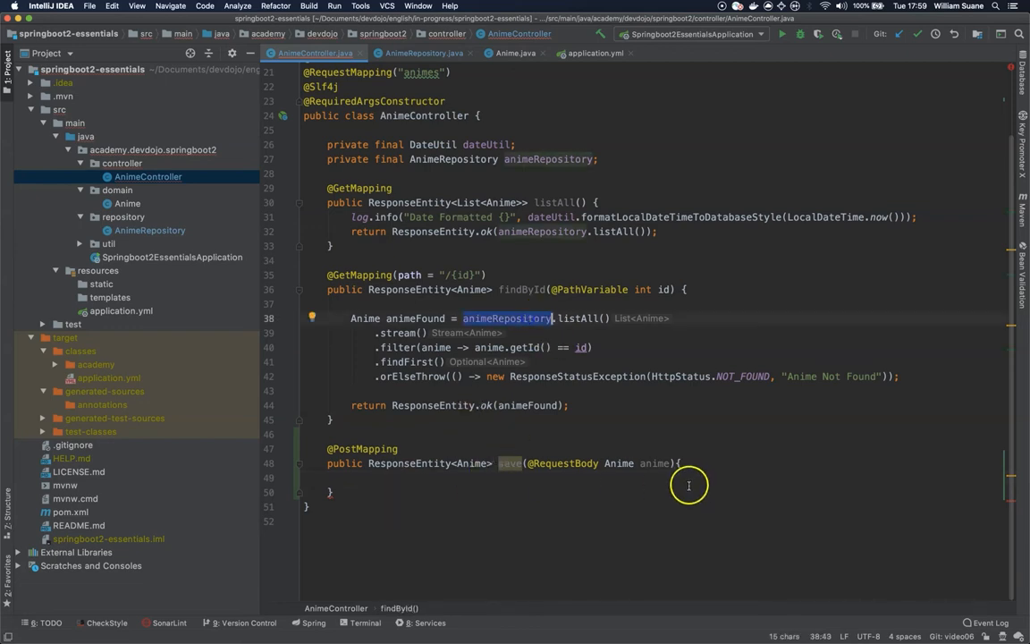
{"action": "type", "text": "animeRepository"}
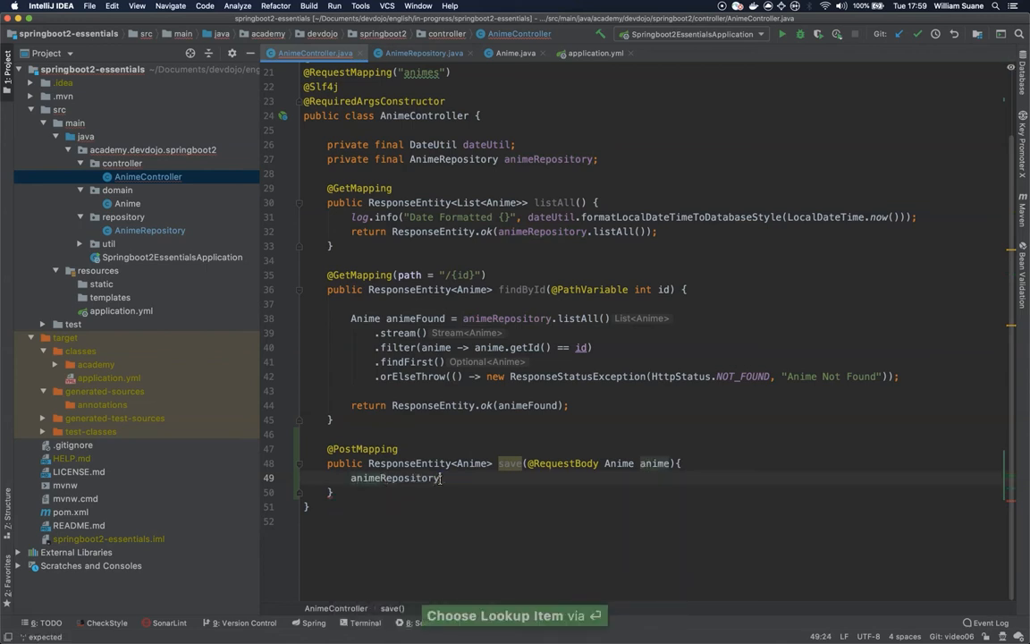
{"action": "type", "text": ".save(anime"}
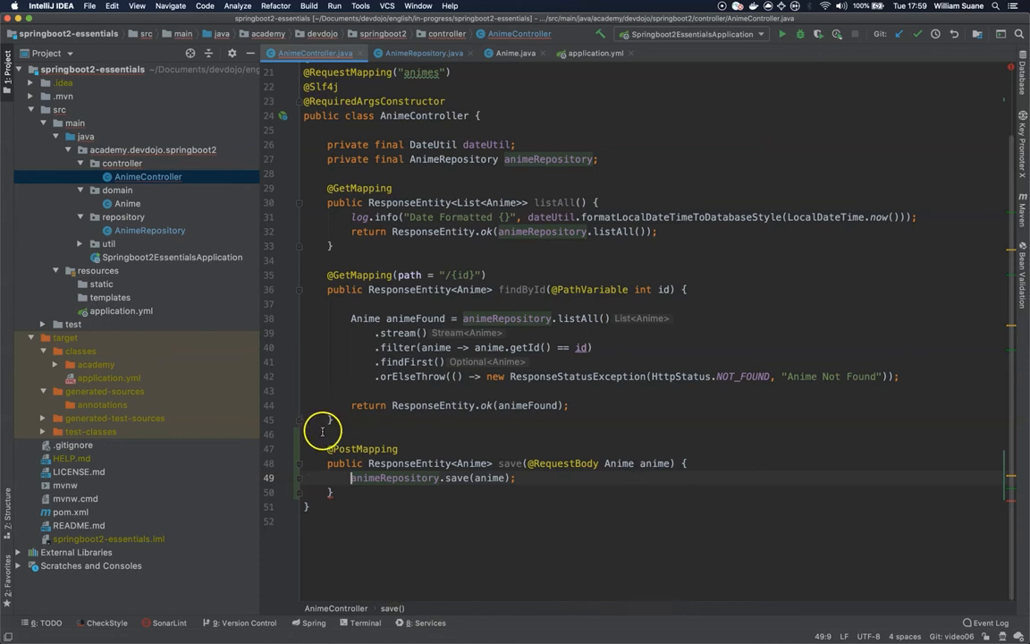
{"action": "type", "text": "return"}
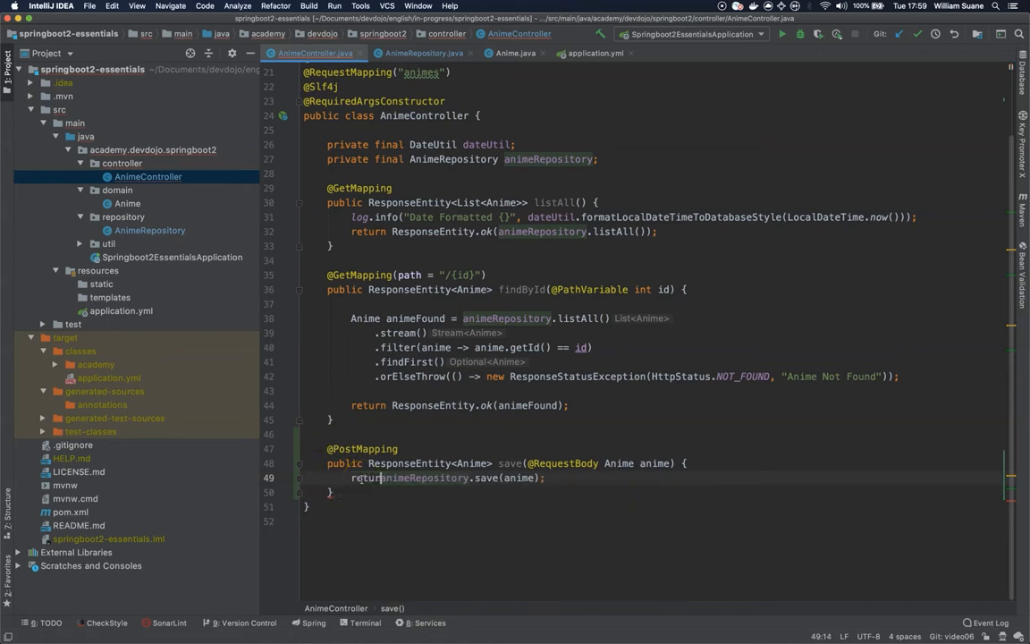
{"action": "type", "text": "R"}
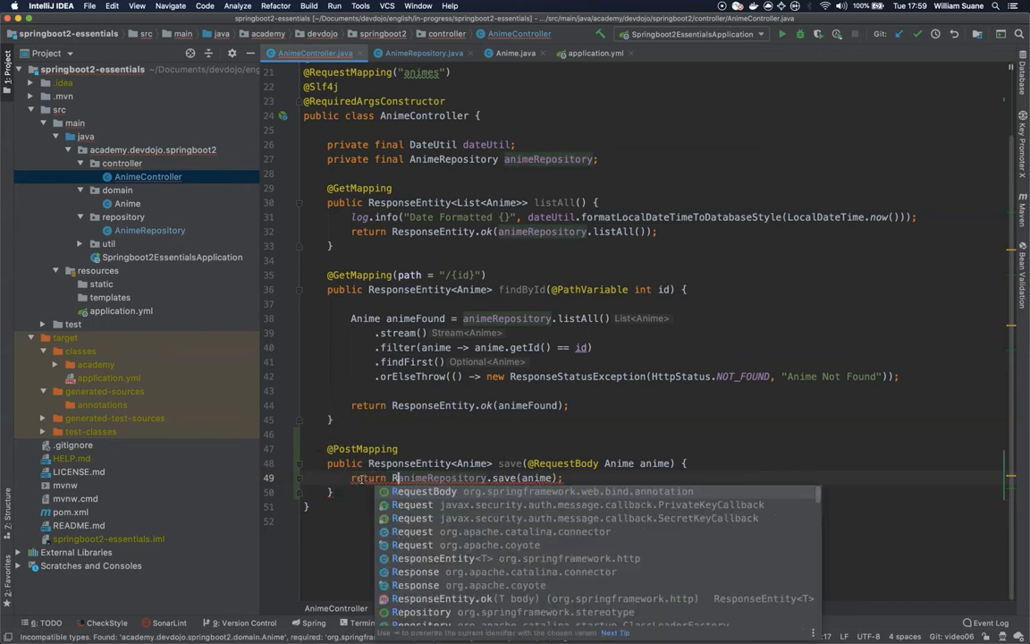
{"action": "type", "text": "esponseEntity.ok("}
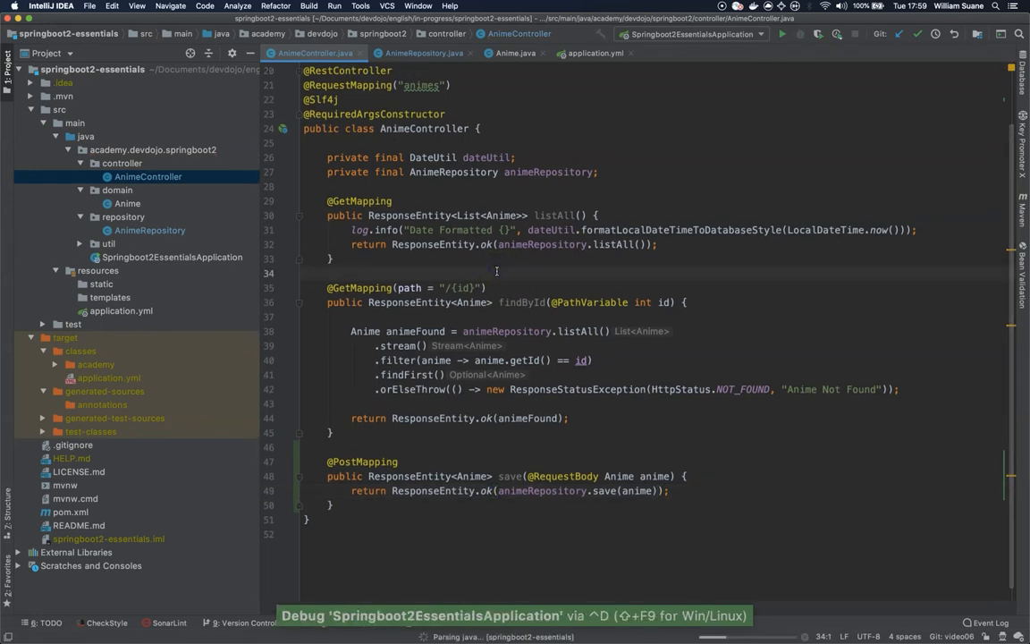
- In a new Firefox tab, enter localhost:8080/animes/ in the address bar
{"action": "left_click", "coordinate": [801, 34]}
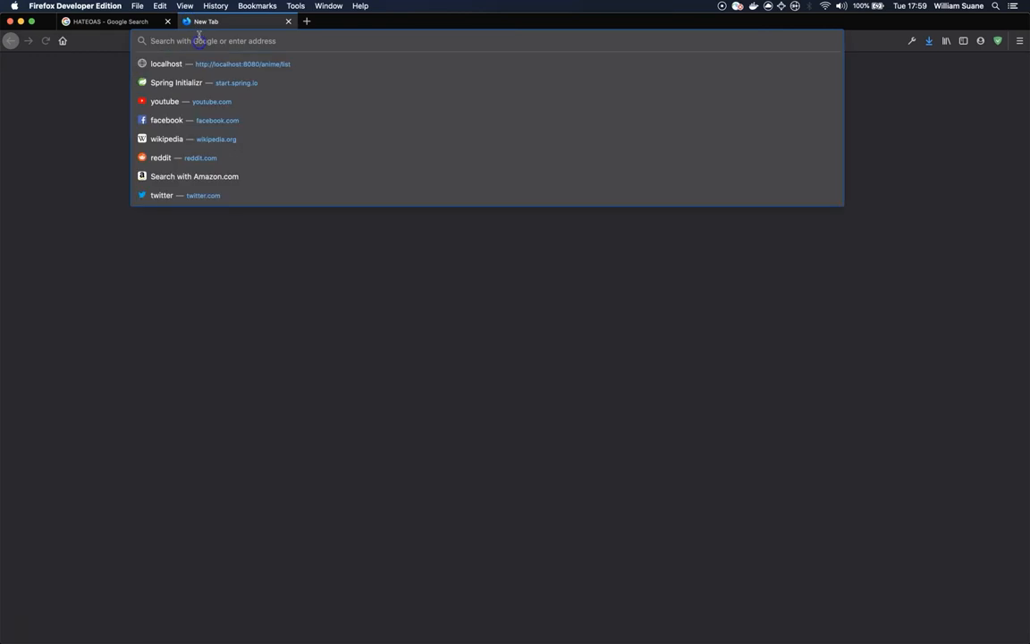
{"action": "type", "text": "localhost:8080/animes/"}
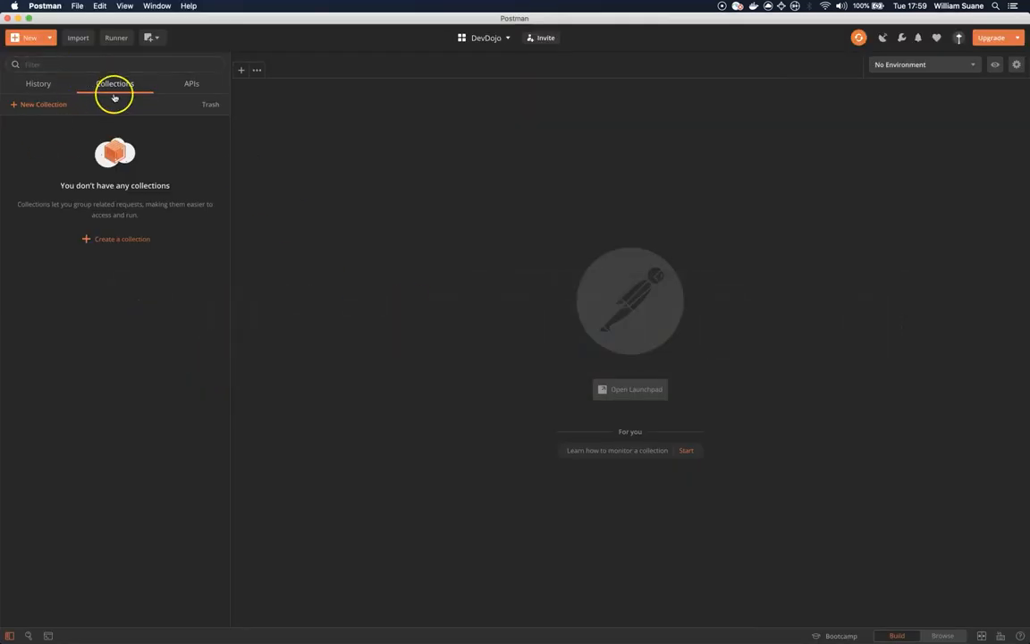
{"action": "mouse_move", "coordinate": [238, 74]}
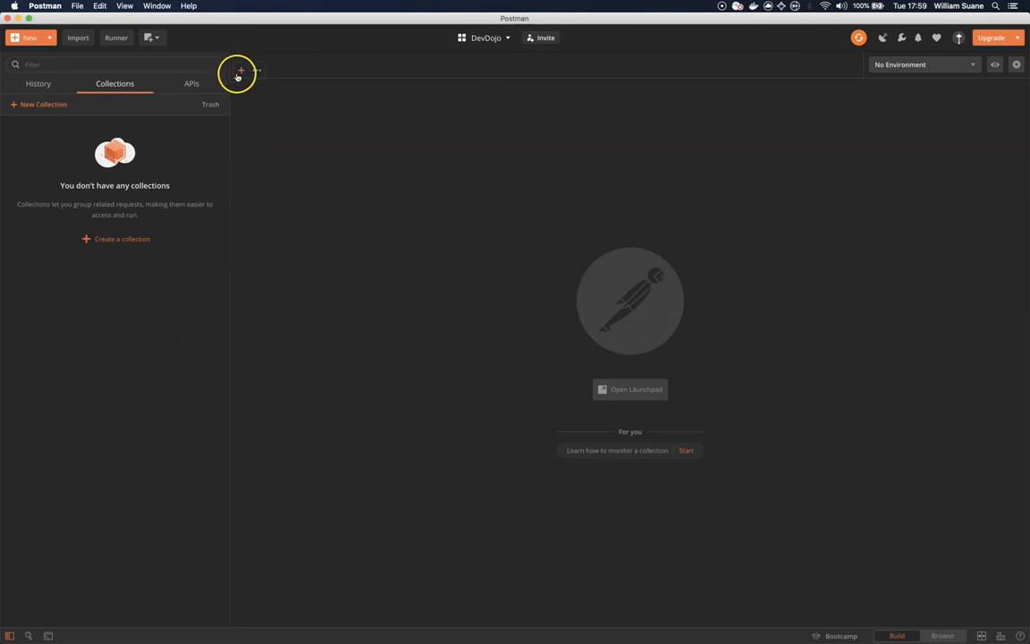
- Send a GET to localhost:8080/animes/ returning Boku No Hero, Berserk and Naruto, then start another request
{"action": "left_click", "coordinate": [240, 71]}
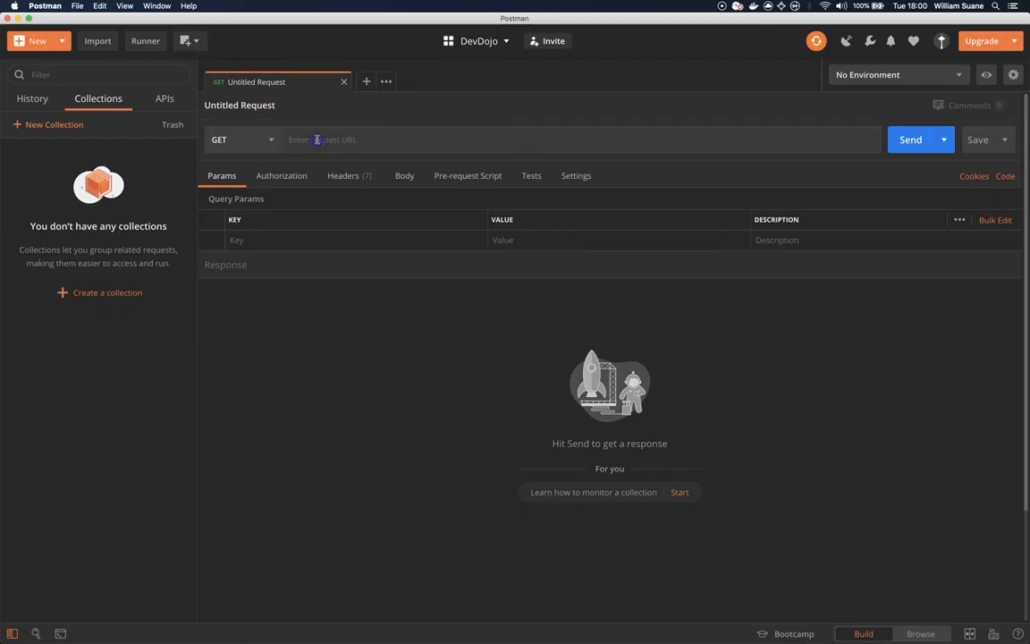
{"action": "left_click", "coordinate": [909, 140]}
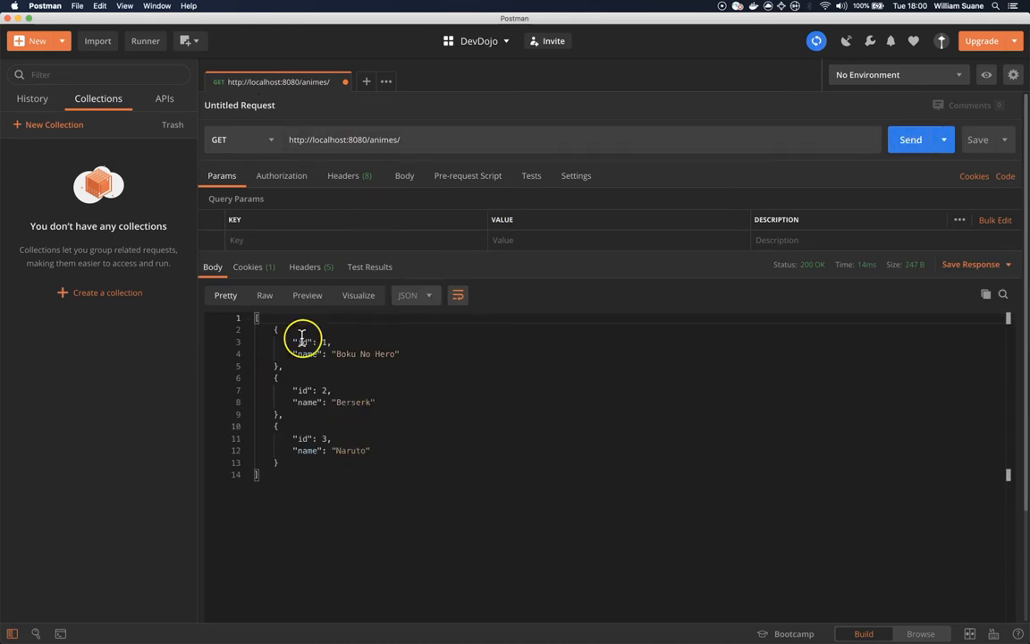
{"action": "left_click", "coordinate": [515, 82]}
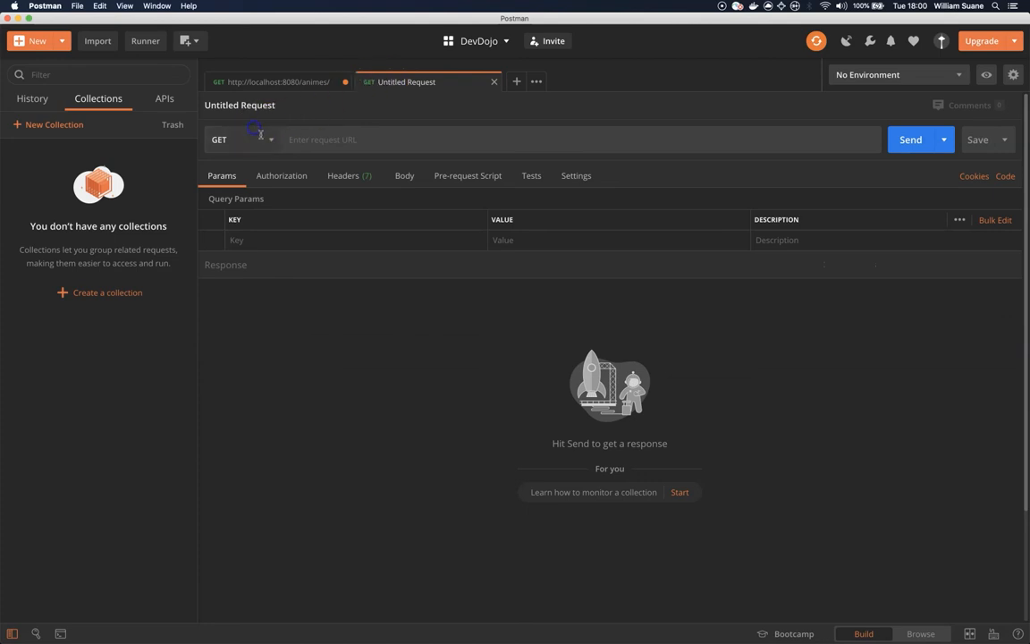
- Make the new request a POST with a raw body in JSON format
{"action": "left_click", "coordinate": [222, 139]}
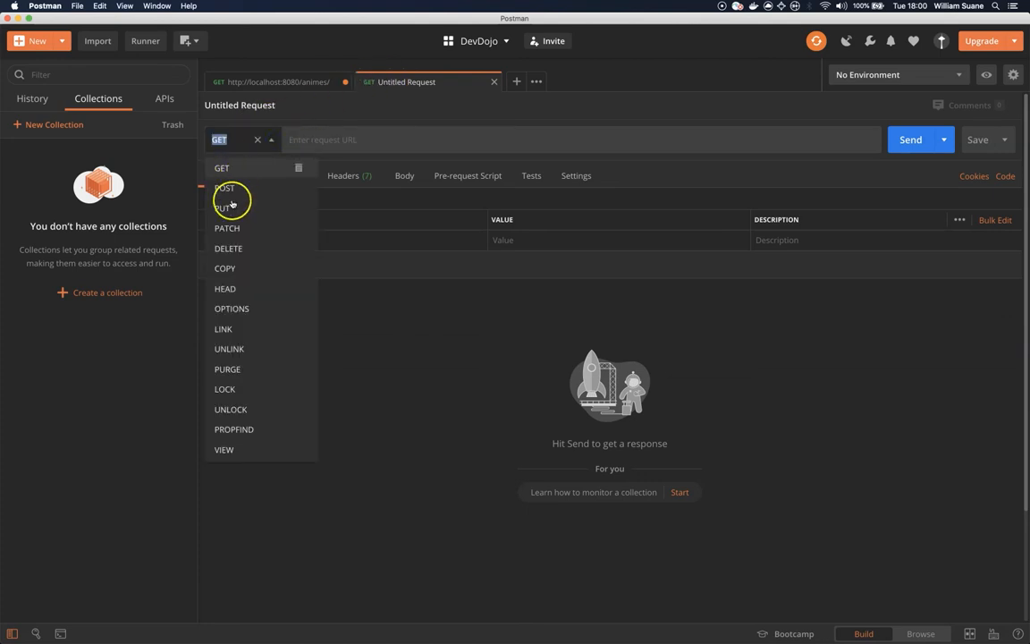
{"action": "left_click", "coordinate": [226, 188]}
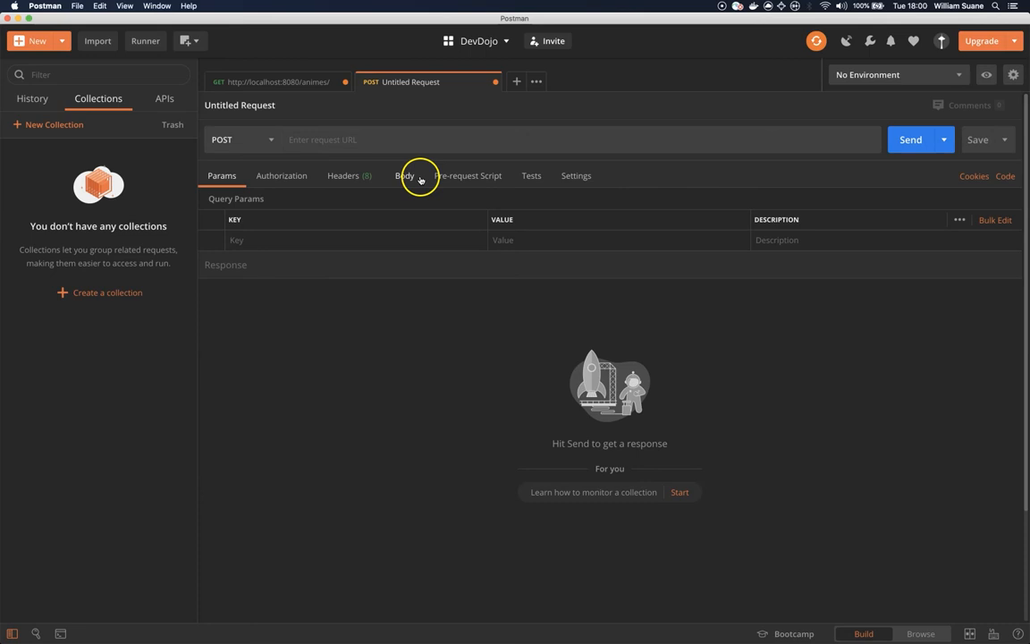
{"action": "left_click", "coordinate": [404, 175]}
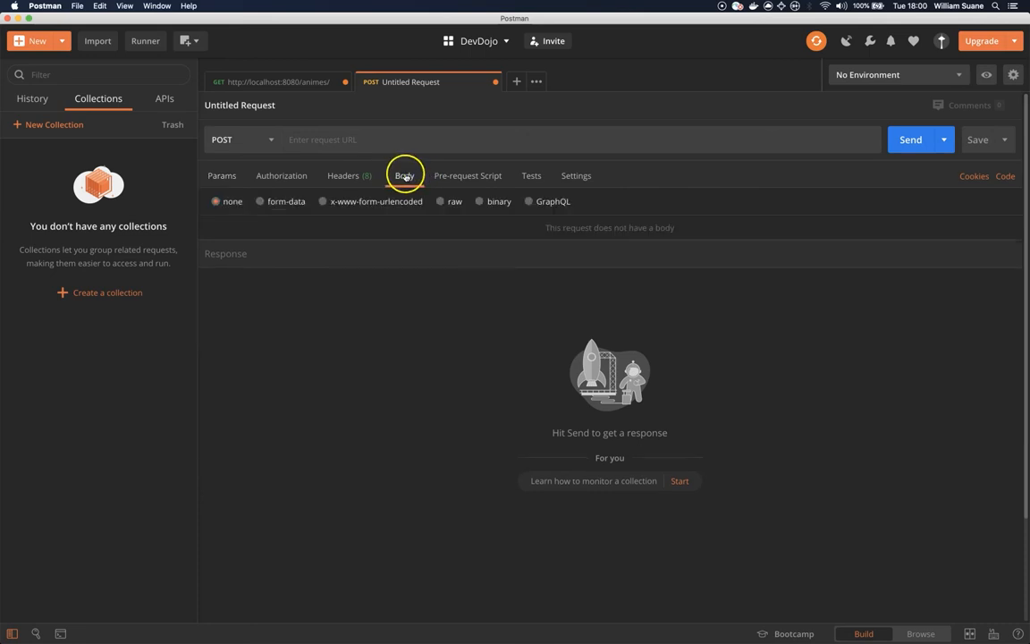
{"action": "left_click", "coordinate": [404, 175]}
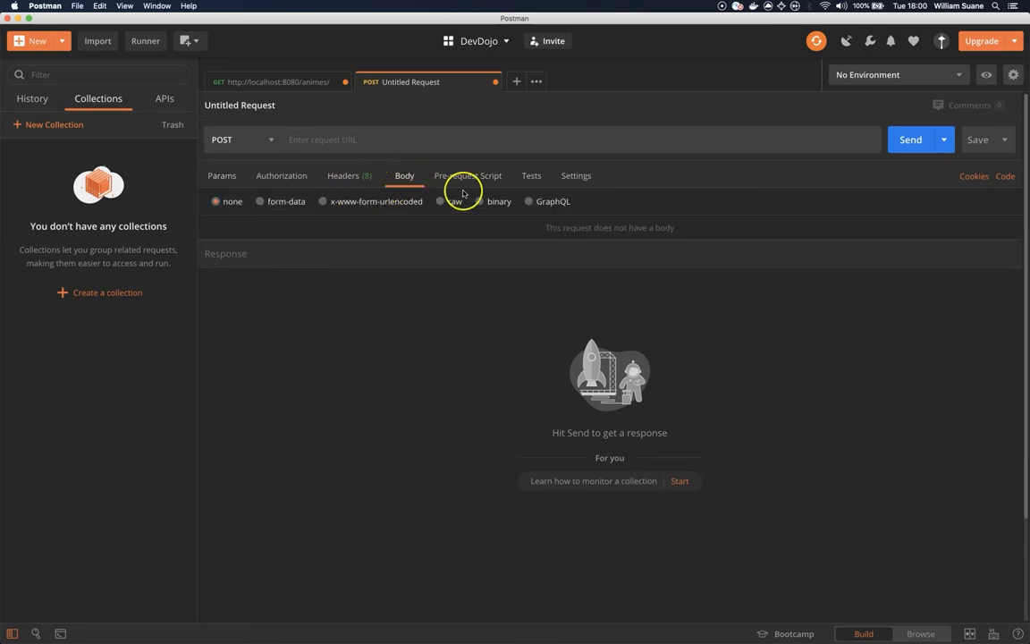
{"action": "left_click", "coordinate": [454, 200]}
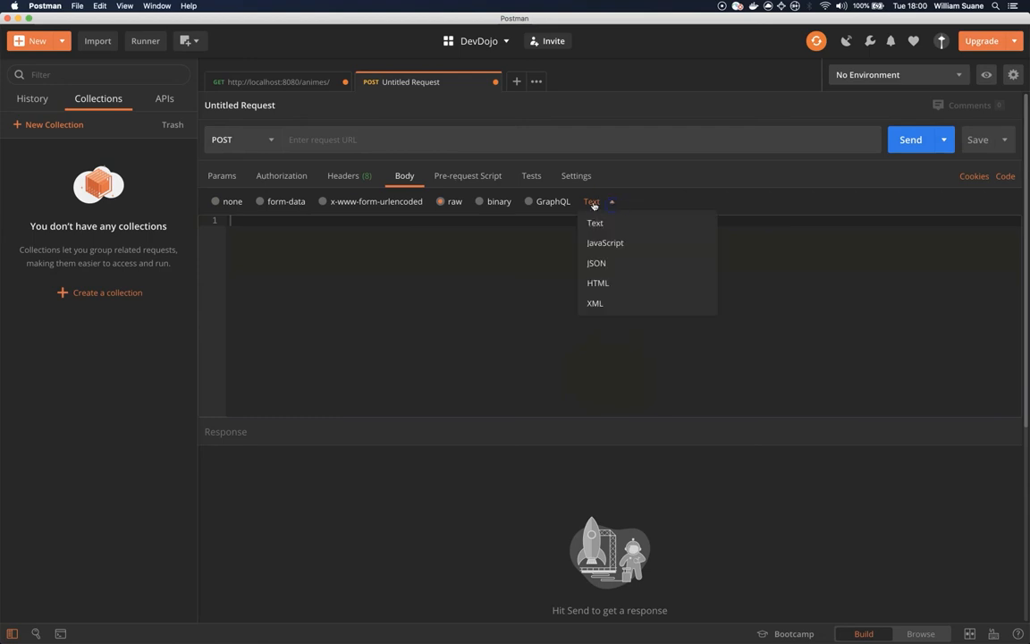
{"action": "left_click", "coordinate": [596, 263]}
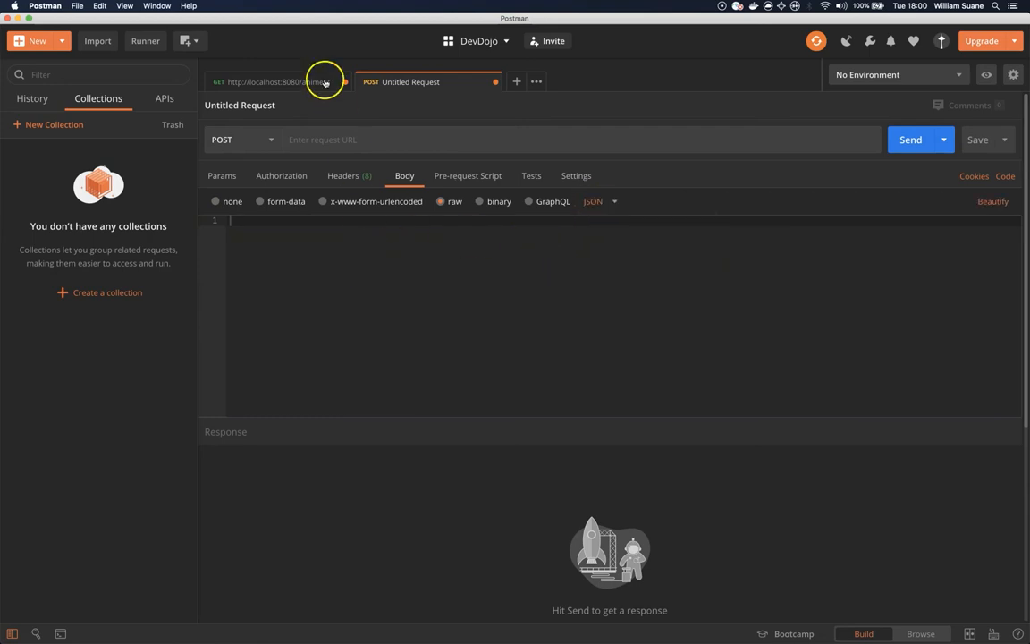
{"action": "left_click", "coordinate": [277, 82]}
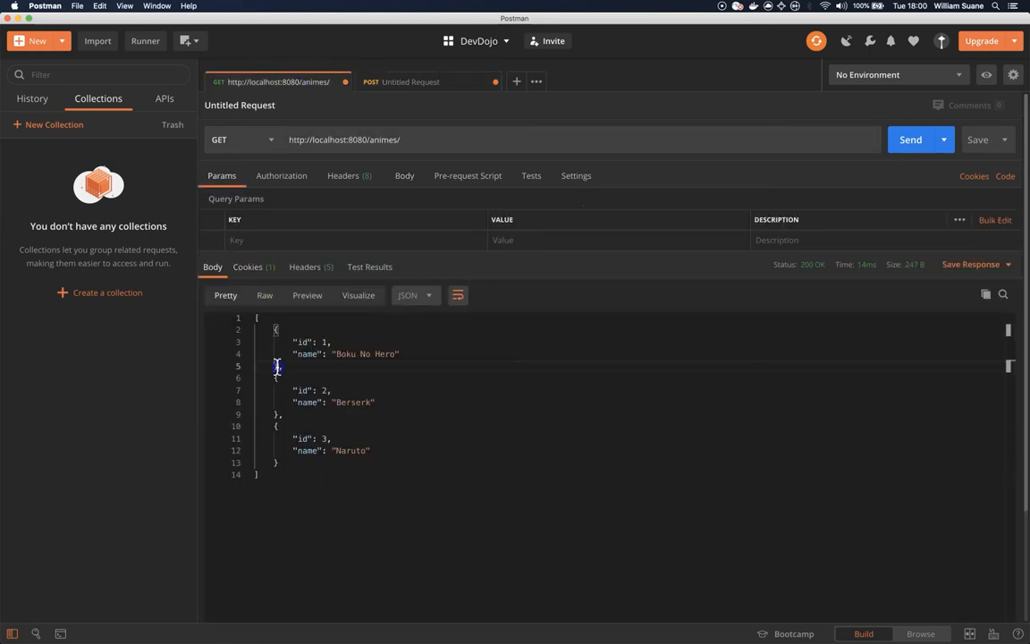
{"action": "left_click", "coordinate": [411, 82]}
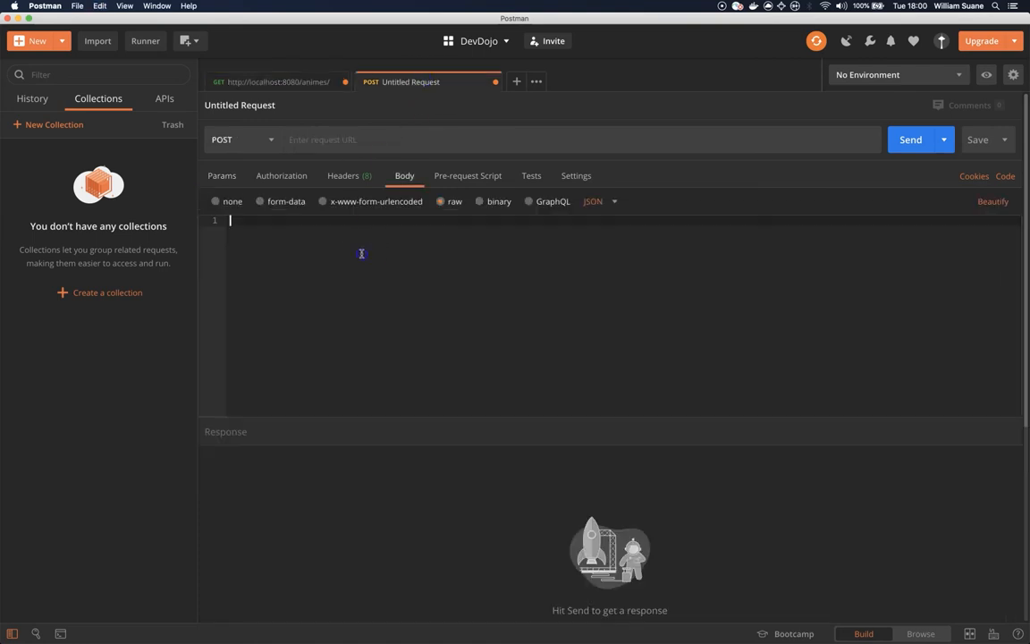
- Write the body {"name": "Boku No Hero"} and change the name to Cowboy Bebop
{"action": "type", "text": "{\"name\": \"Boku No Hero\"}"}
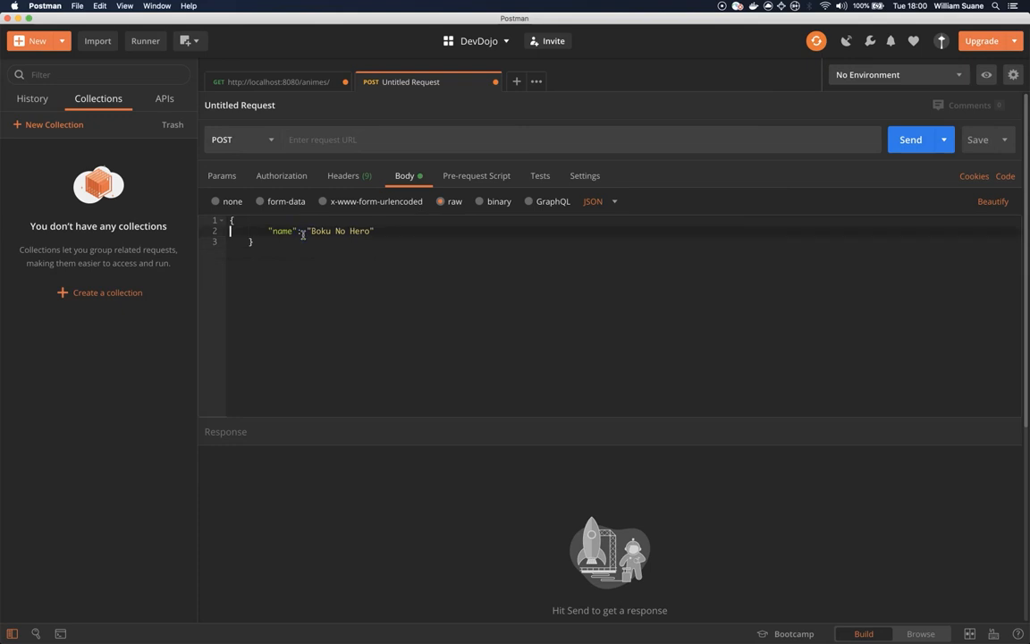
{"action": "double_click", "coordinate": [340, 231]}
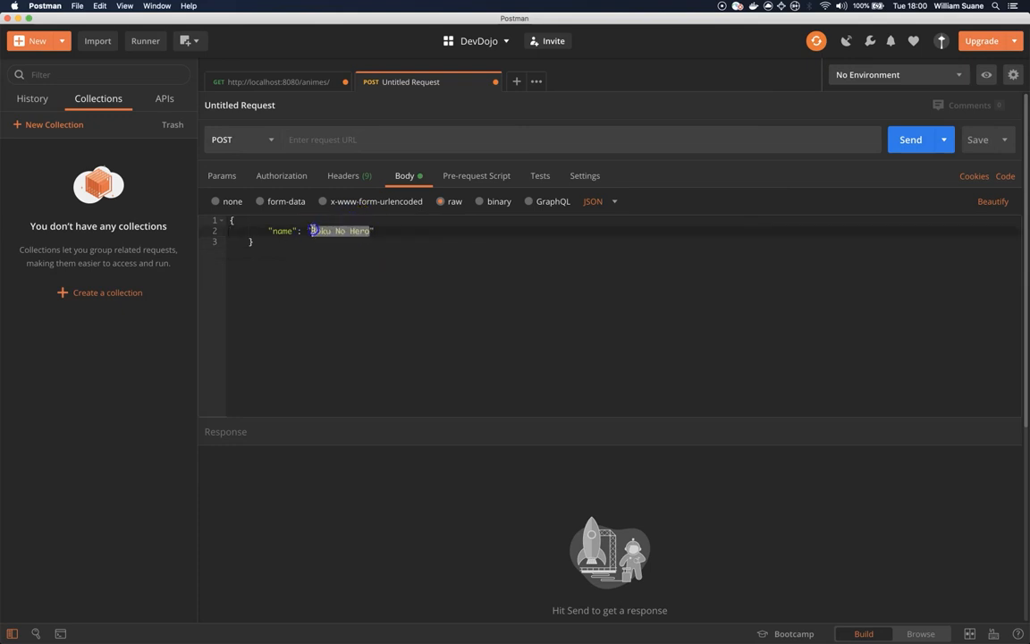
{"action": "type", "text": "Lowb"}
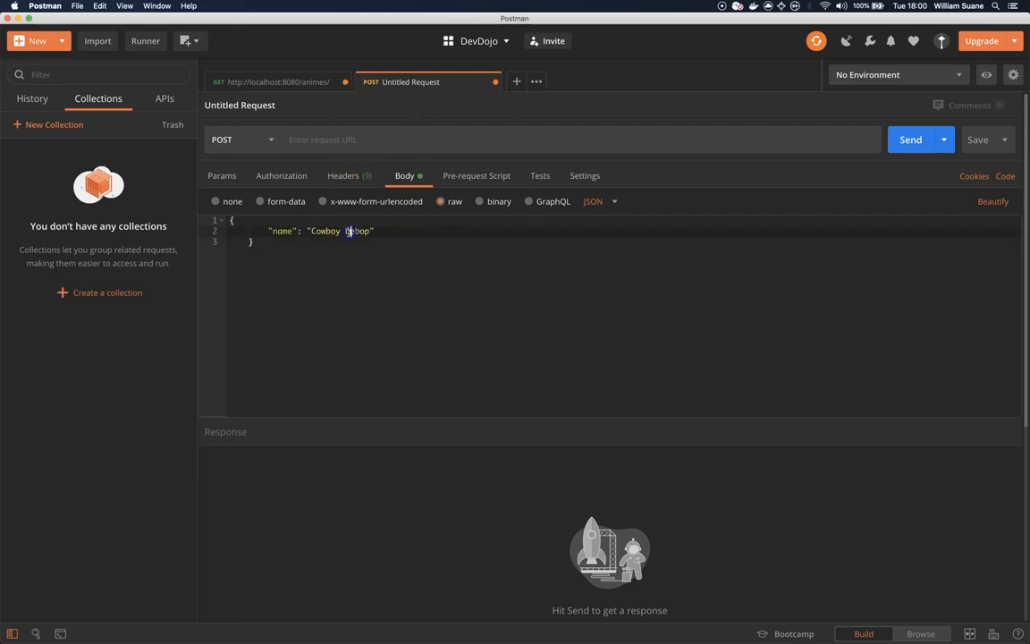
{"action": "left_click", "coordinate": [977, 139]}
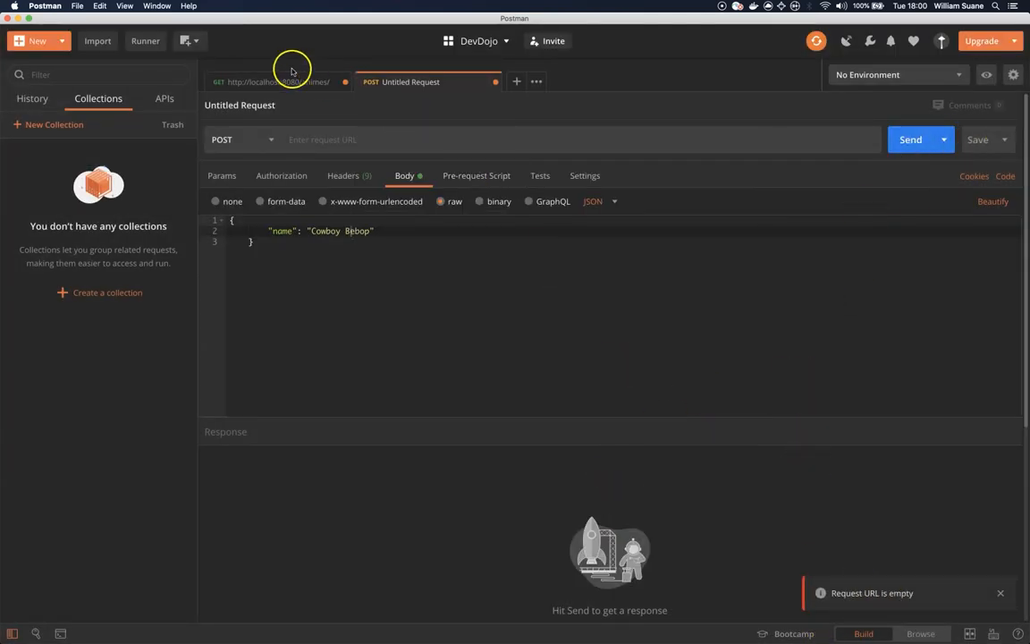
- Send the POST to localhost:8080/animes/ and re-send GET to see Cowboy Bebop listed
{"action": "left_click", "coordinate": [269, 82]}
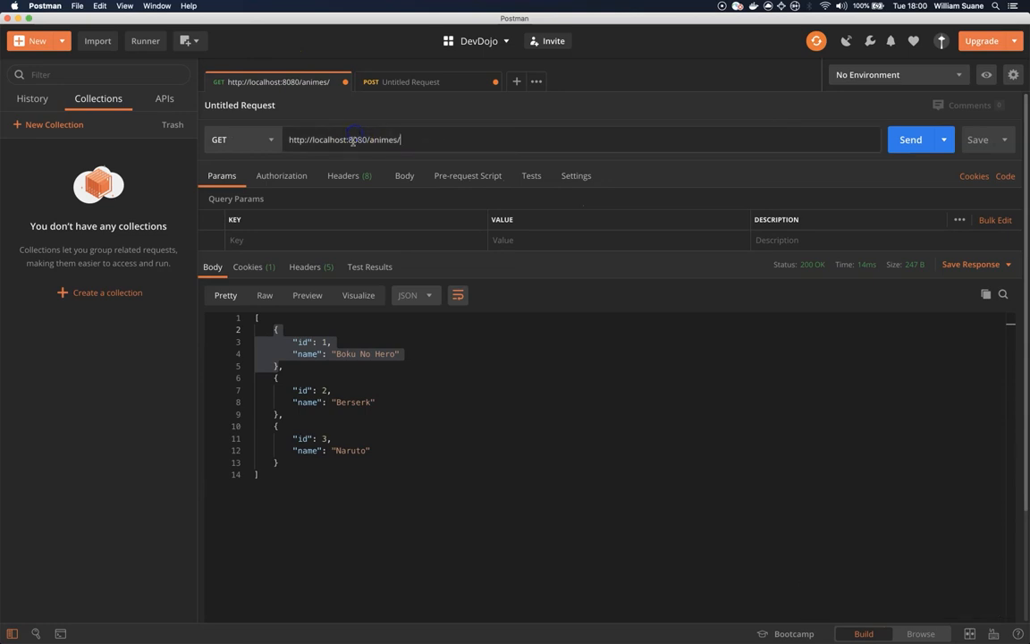
{"action": "left_click", "coordinate": [429, 82]}
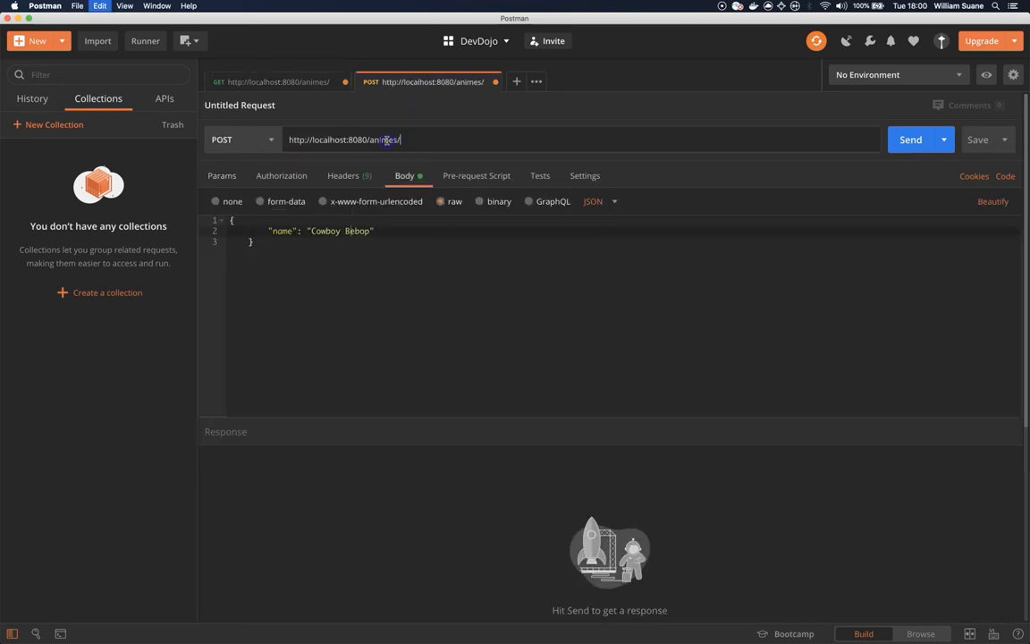
{"action": "left_click", "coordinate": [908, 140]}
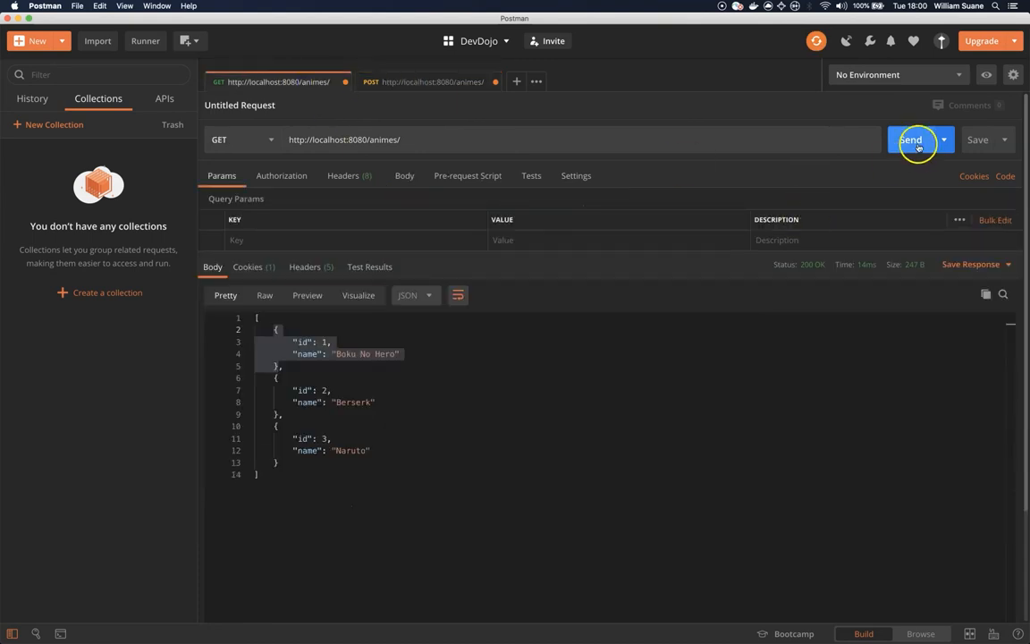
{"action": "left_click", "coordinate": [910, 140]}
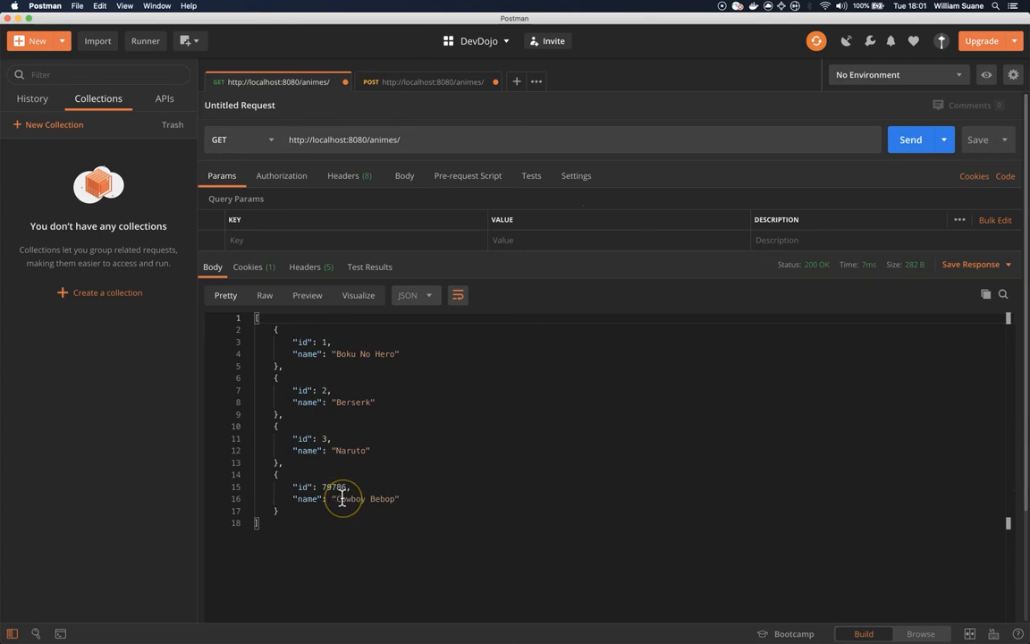